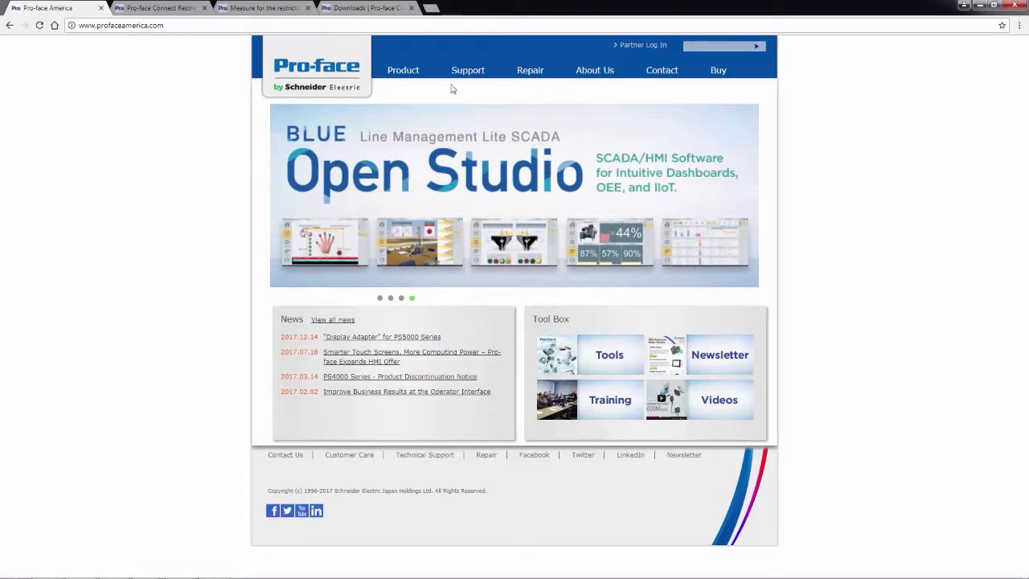
# - Go to Support > Product Manuals and scroll down to the Pro-face Connect section
pyautogui.click(468, 70)
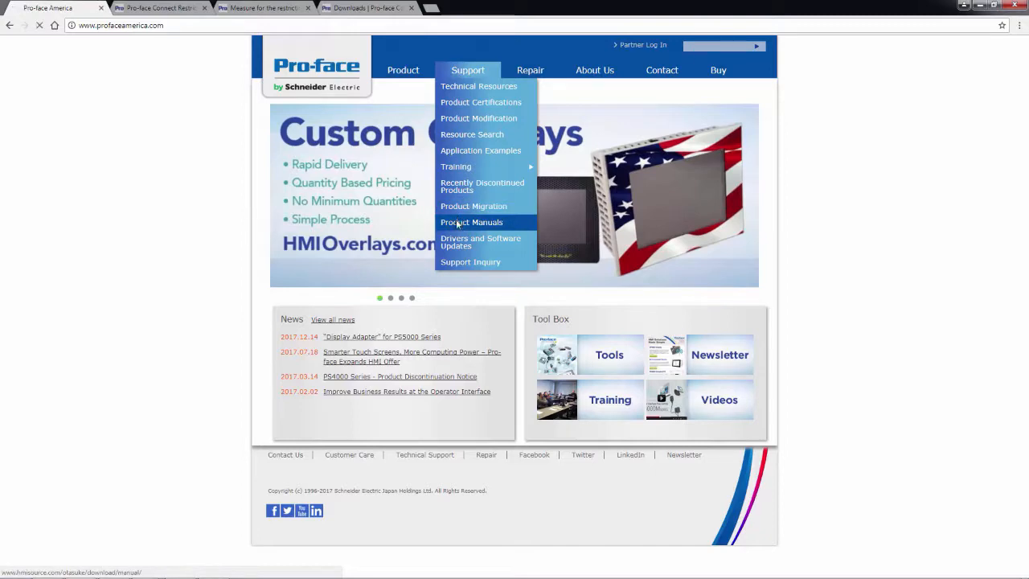
pyautogui.click(471, 222)
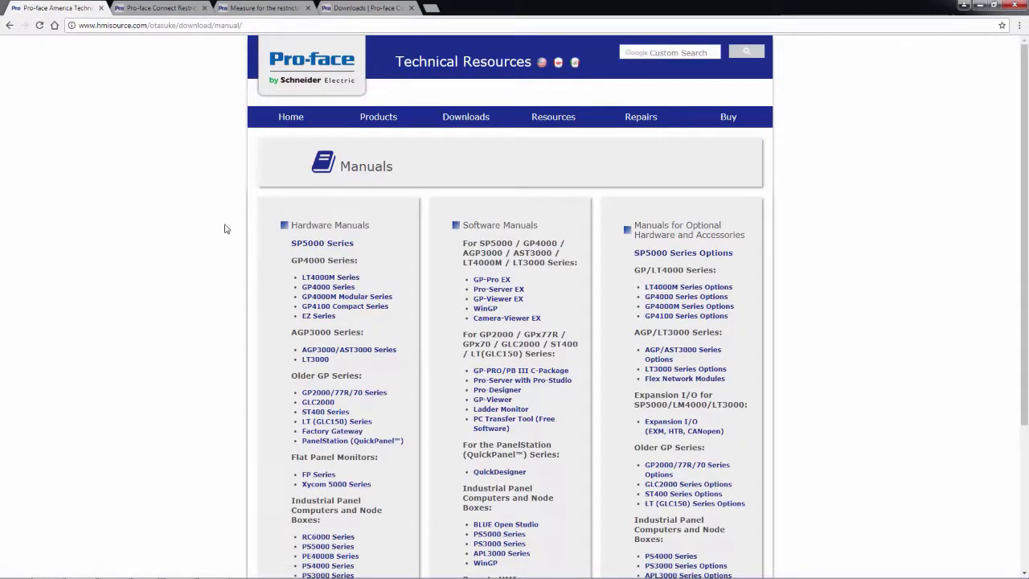
pyautogui.scroll(-3)
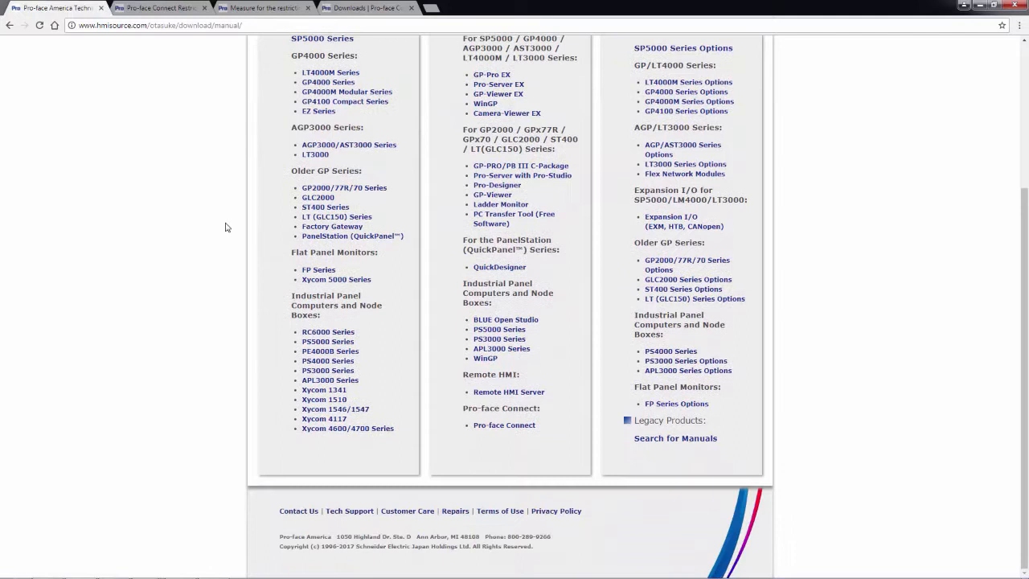
pyautogui.moveTo(503, 457)
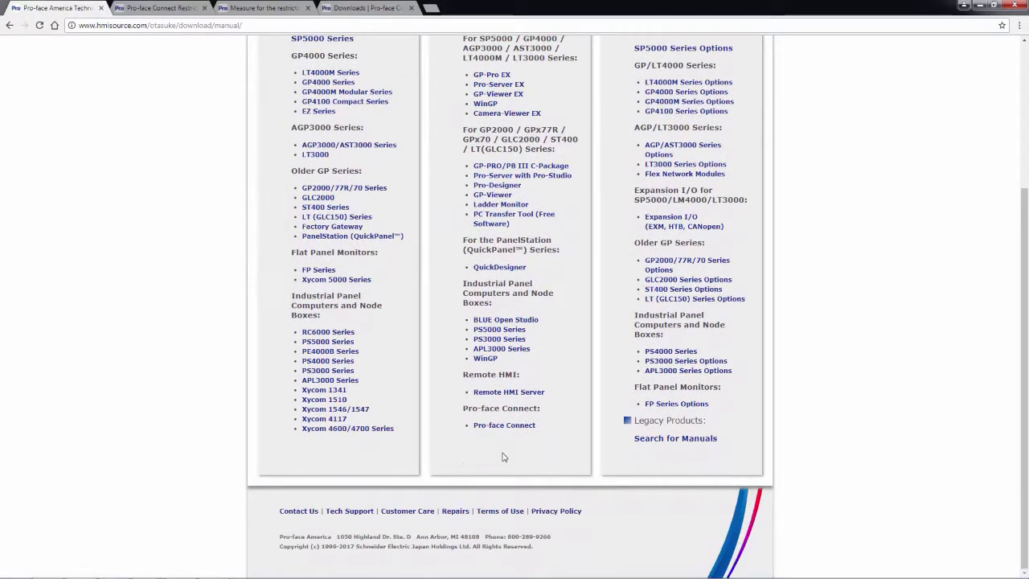
pyautogui.moveTo(504, 425)
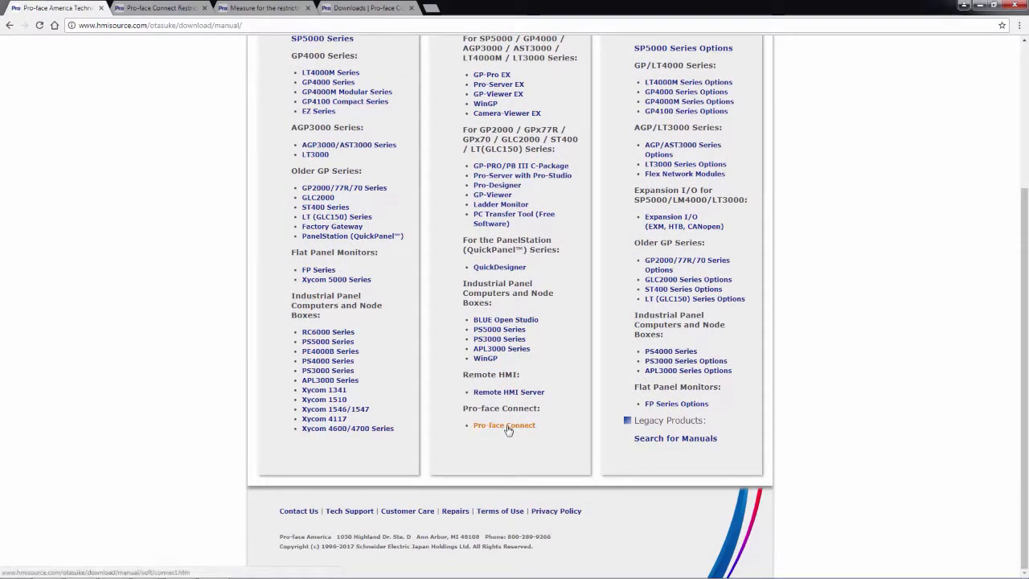
# - Open the Pro-face Connect manuals page and launch the Troubleshooting for LinkManager guide
pyautogui.click(504, 424)
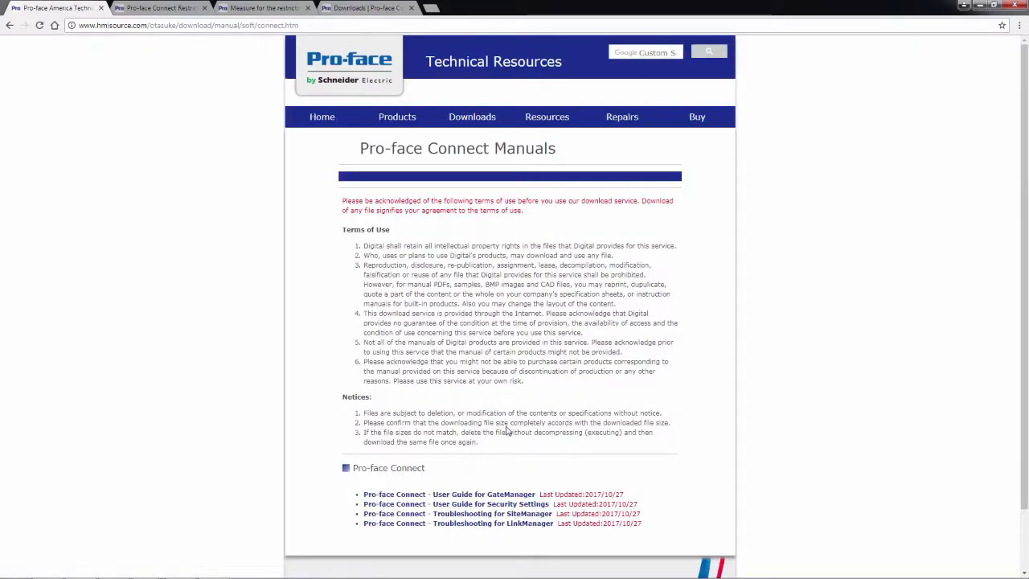
pyautogui.scroll(-3)
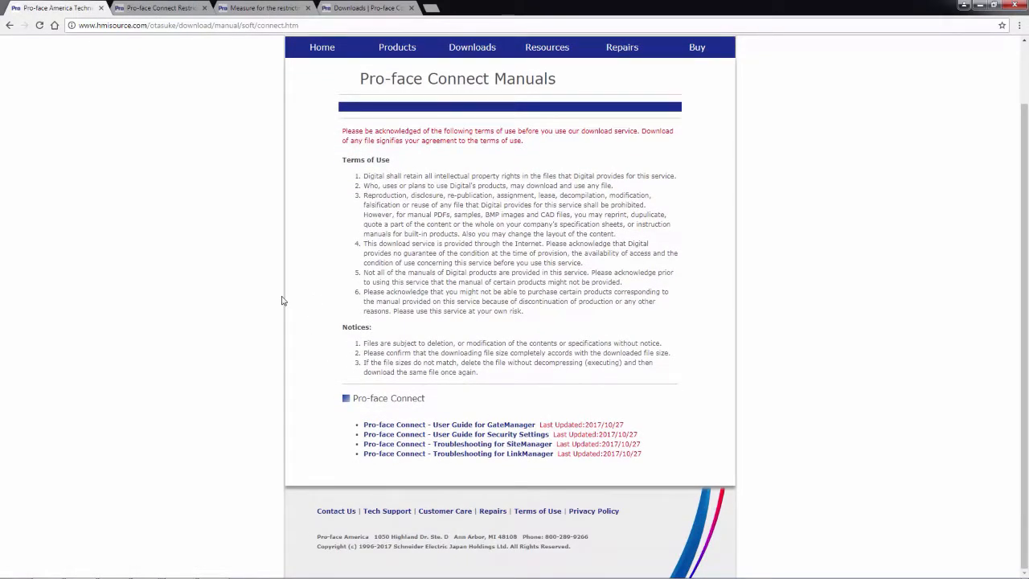
pyautogui.moveTo(307, 285)
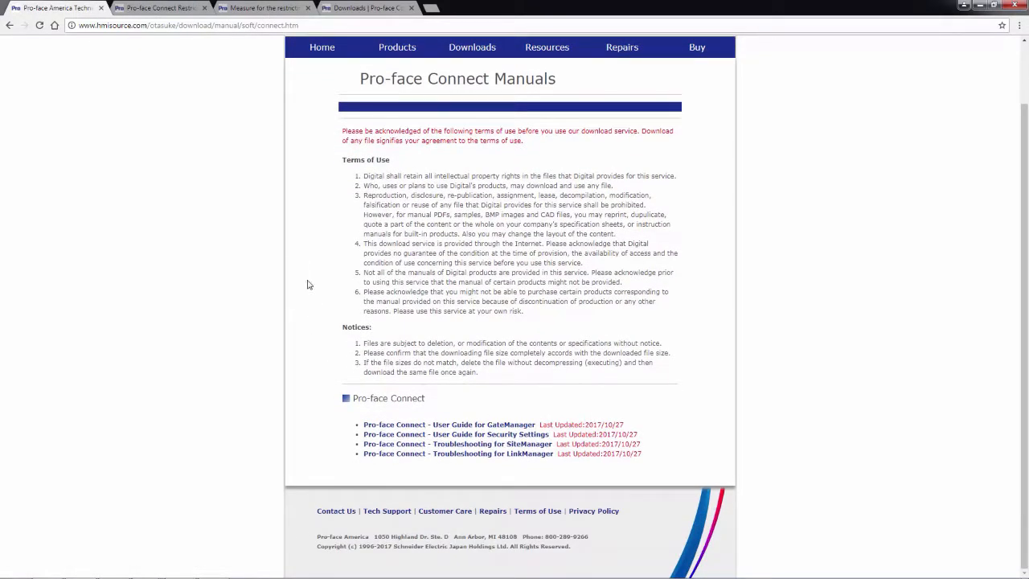
pyautogui.moveTo(269, 342)
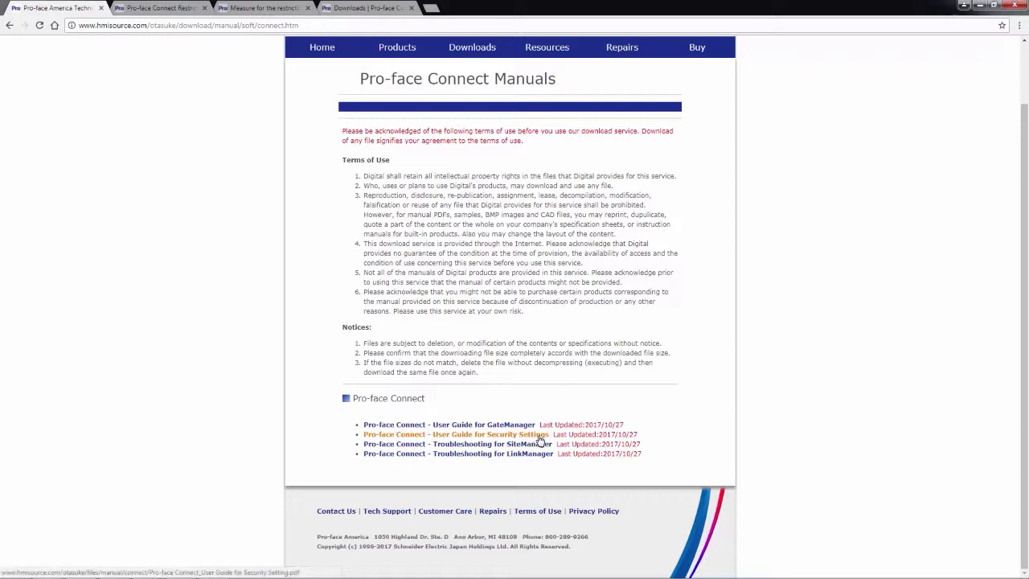
pyautogui.moveTo(662, 438)
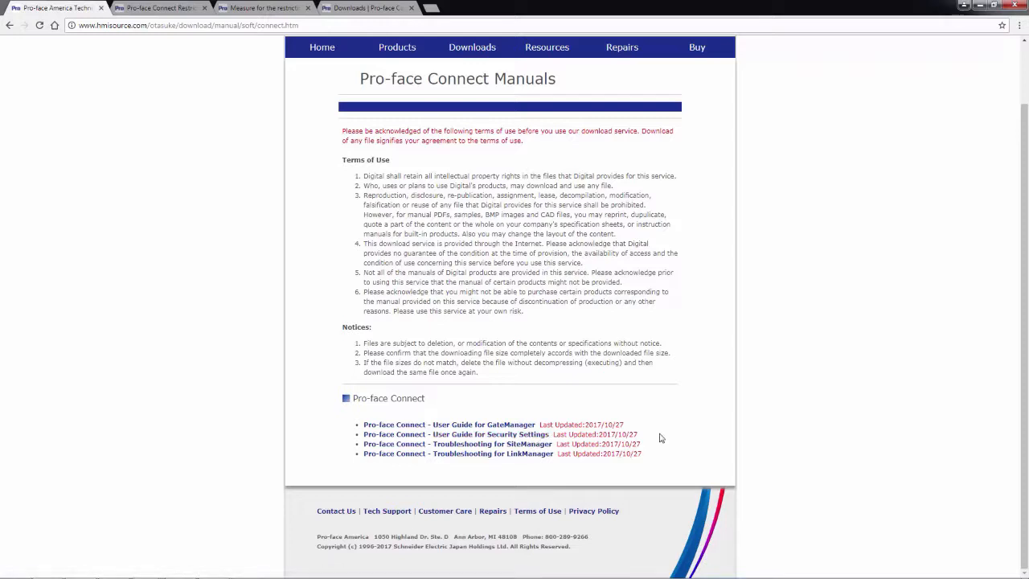
pyautogui.moveTo(530, 477)
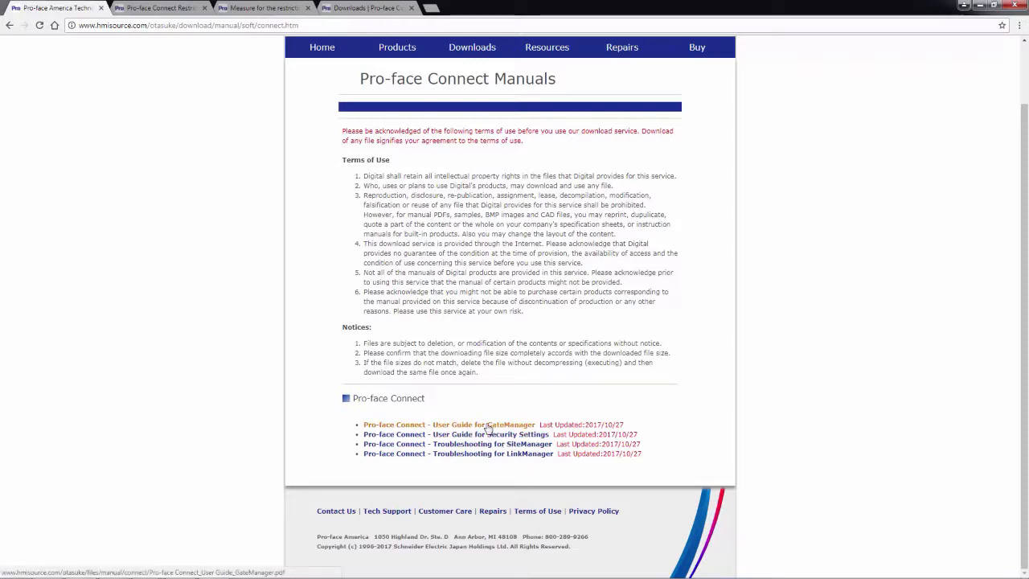
pyautogui.moveTo(201, 380)
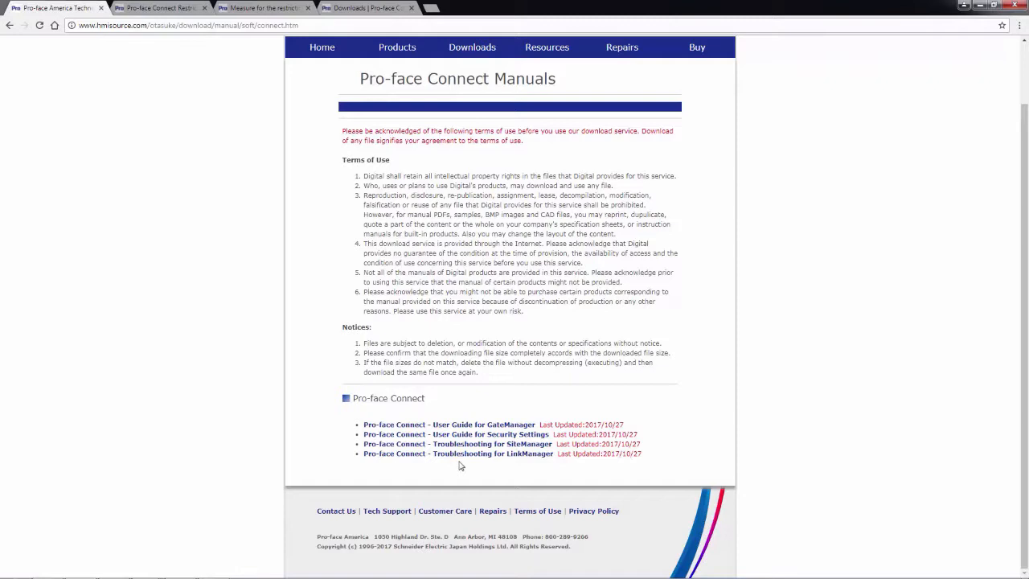
pyautogui.click(456, 453)
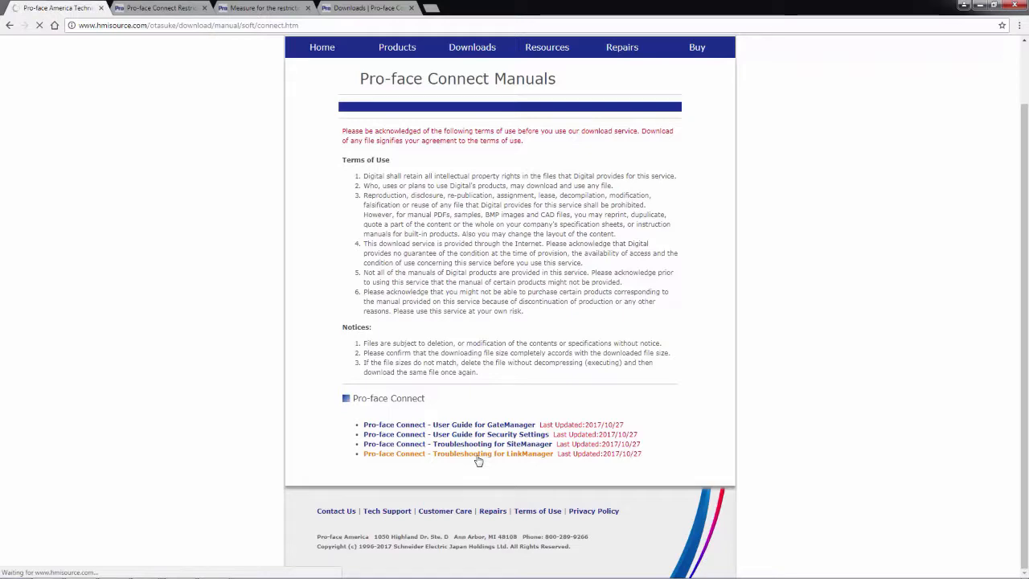
# - Page the LinkManager troubleshooting PDF down to System Requirements and Prerequisites
pyautogui.click(457, 453)
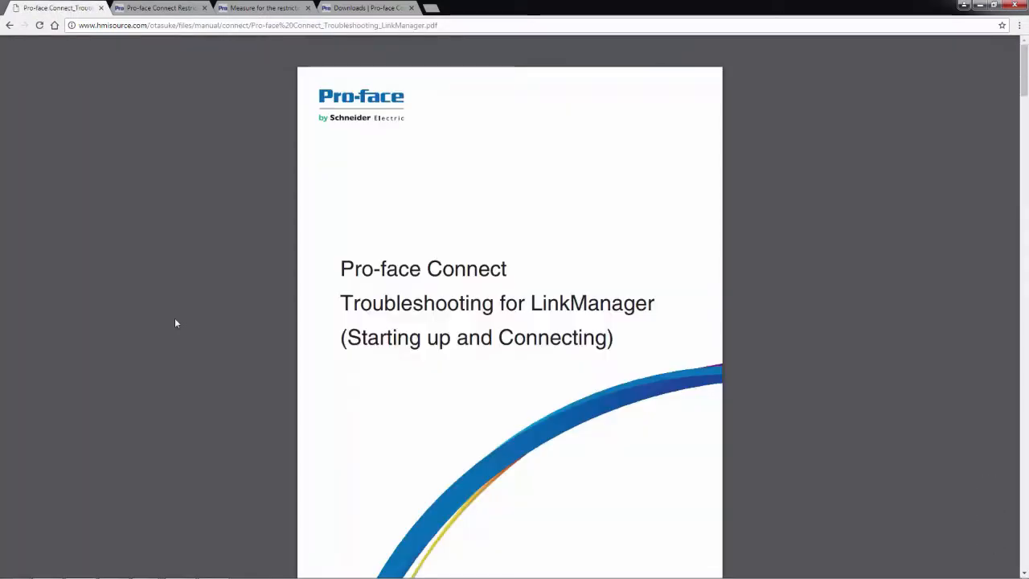
pyautogui.scroll(-3)
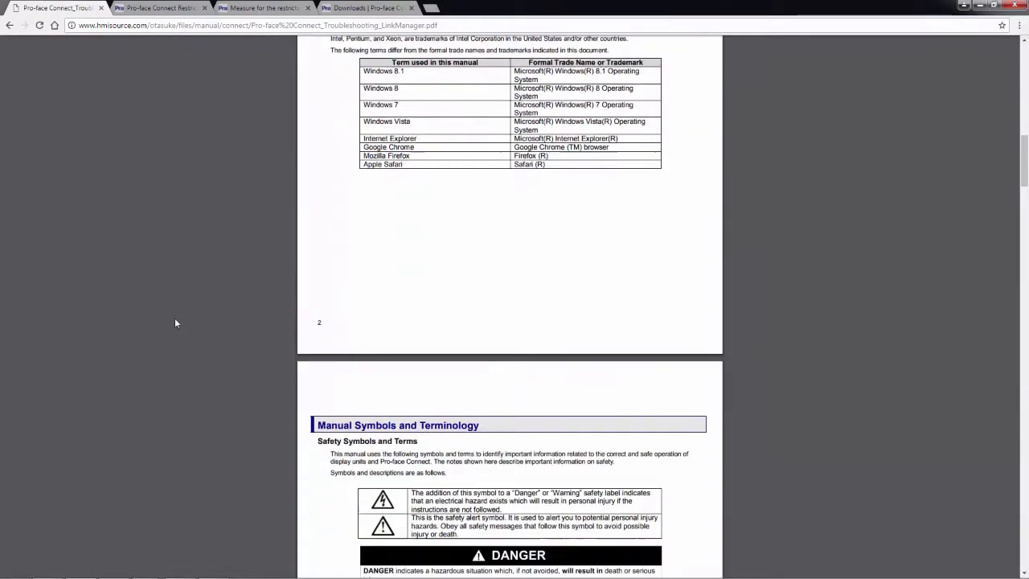
pyautogui.scroll(-3)
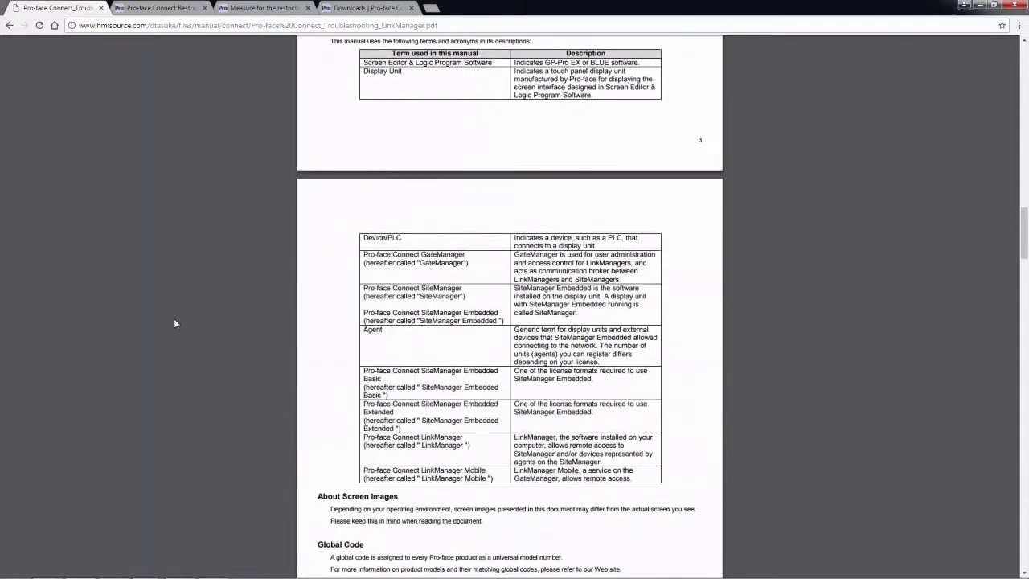
pyautogui.scroll(-3)
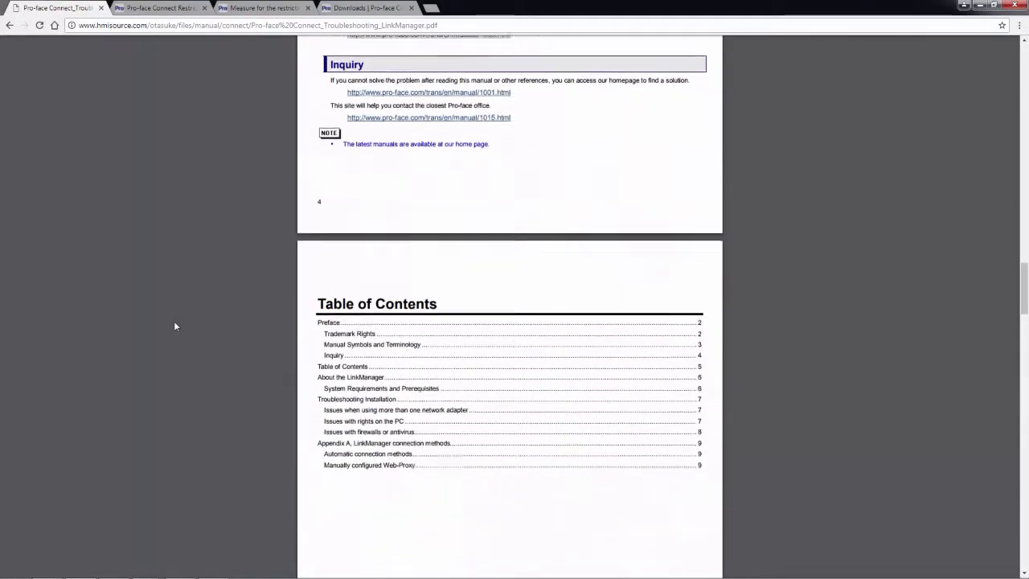
pyautogui.scroll(-3)
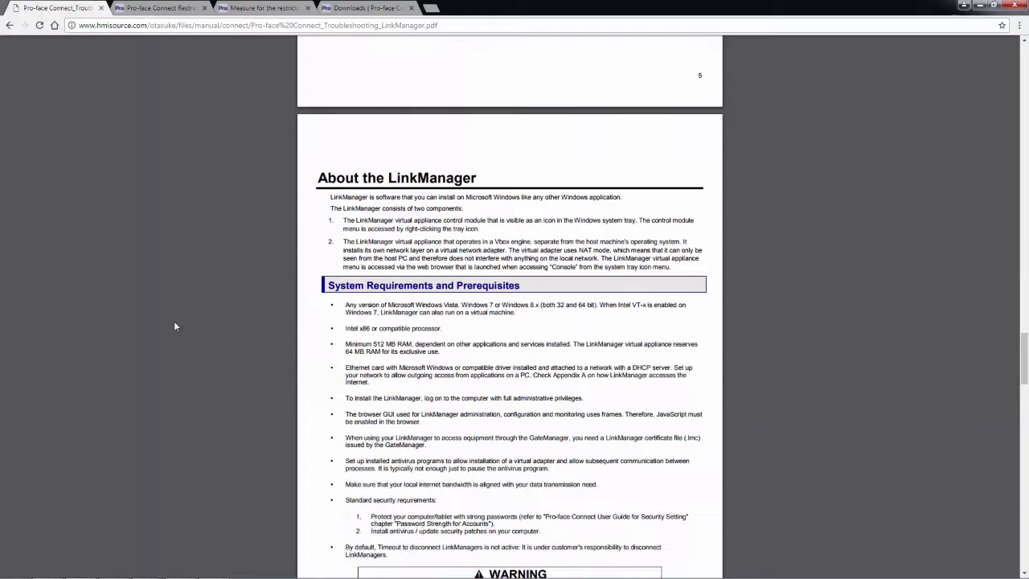
pyautogui.scroll(-3)
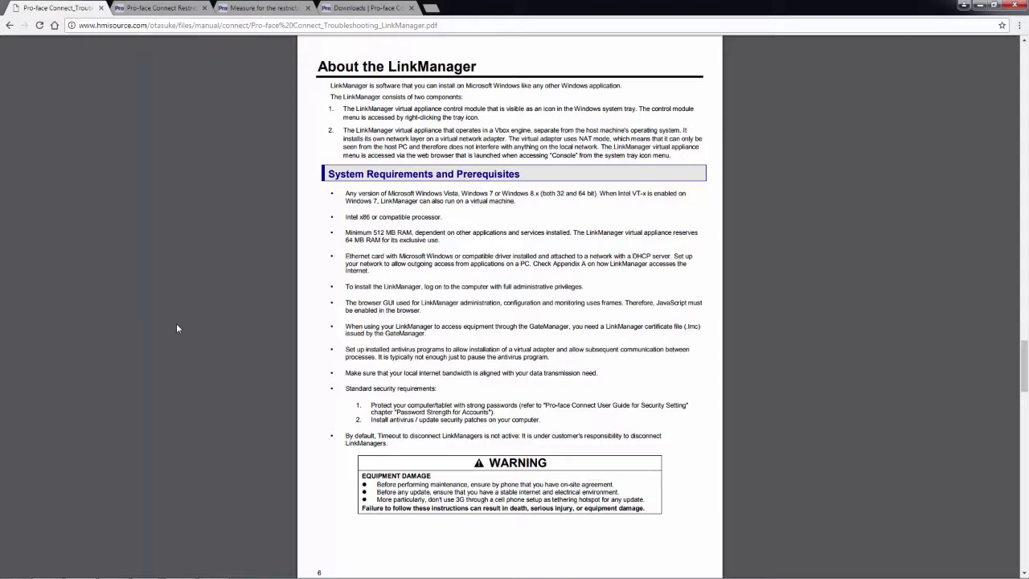
pyautogui.moveTo(172, 334)
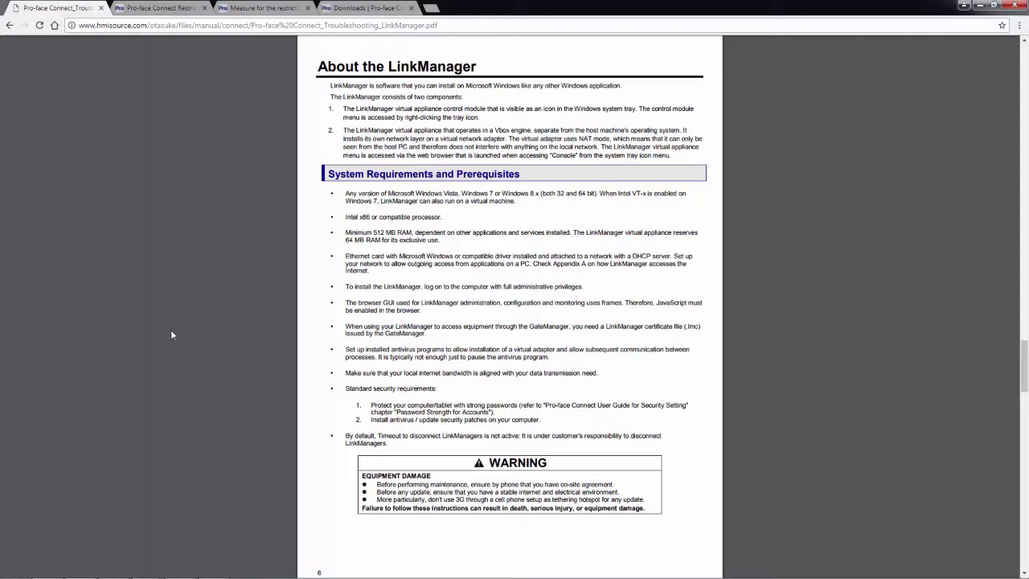
pyautogui.moveTo(241, 287)
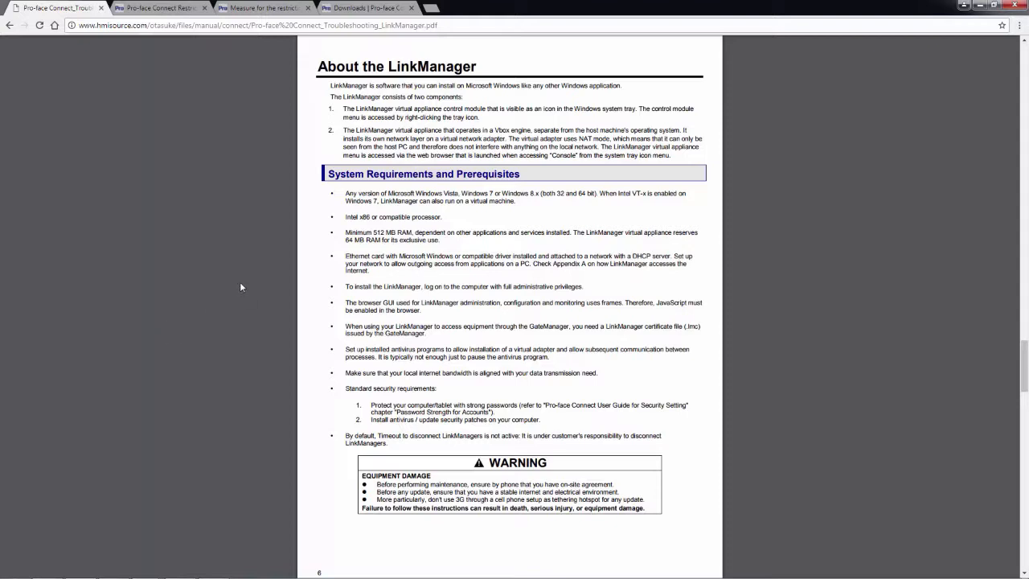
pyautogui.moveTo(586, 285)
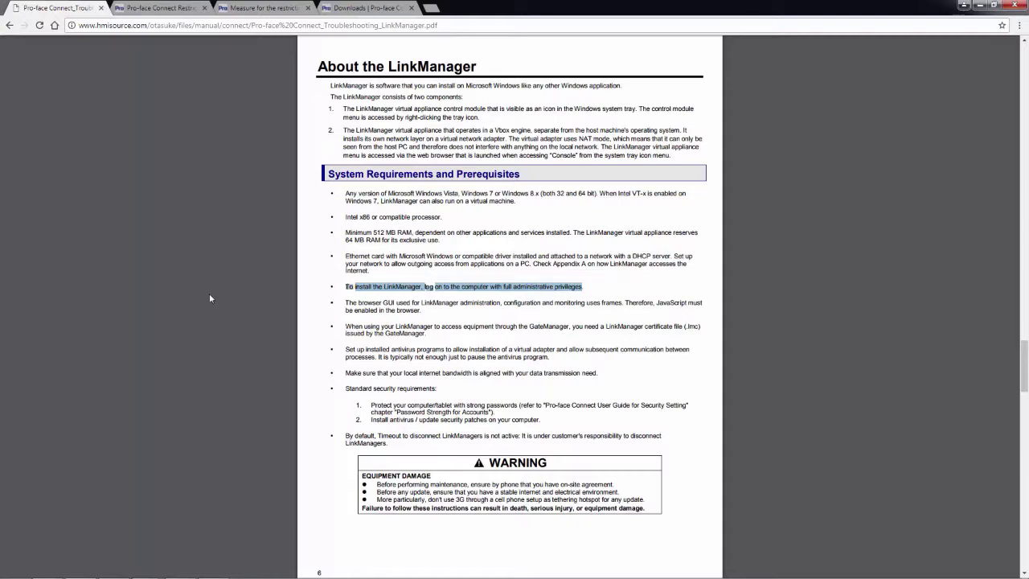
pyautogui.moveTo(233, 246)
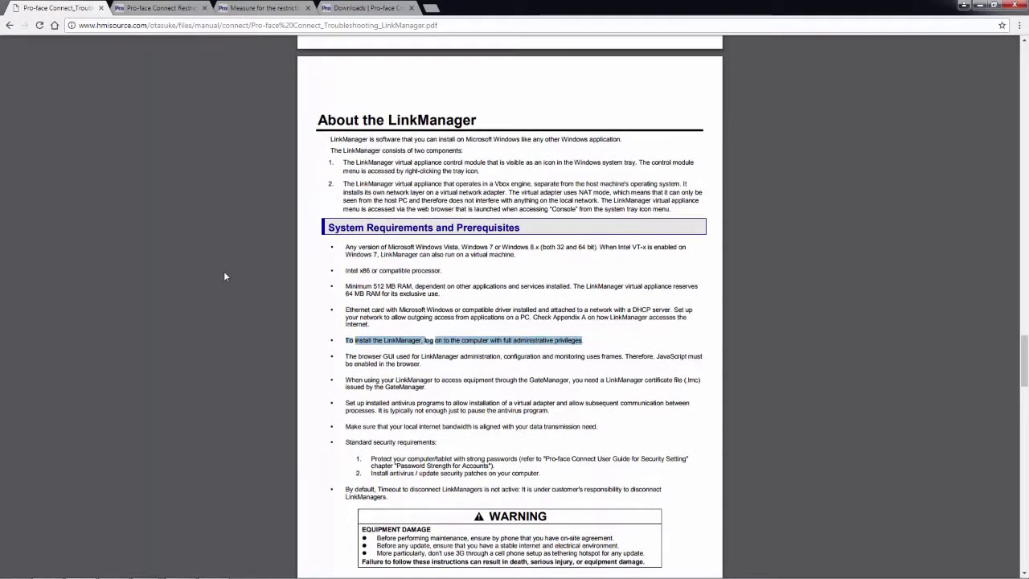
# - Scroll past Troubleshooting Installation to the firewall and antivirus issues on page 8
pyautogui.scroll(-3)
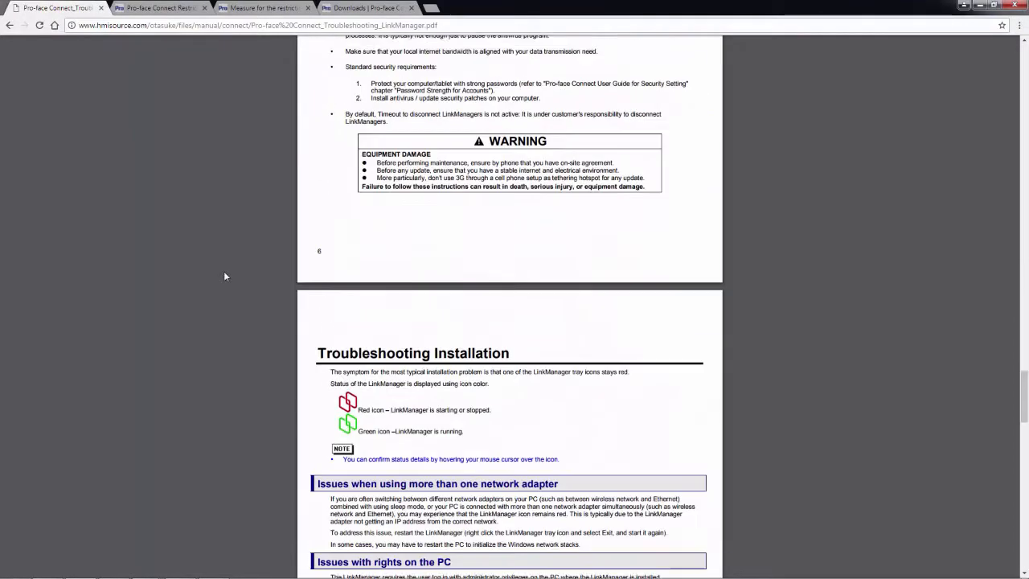
pyautogui.scroll(-3)
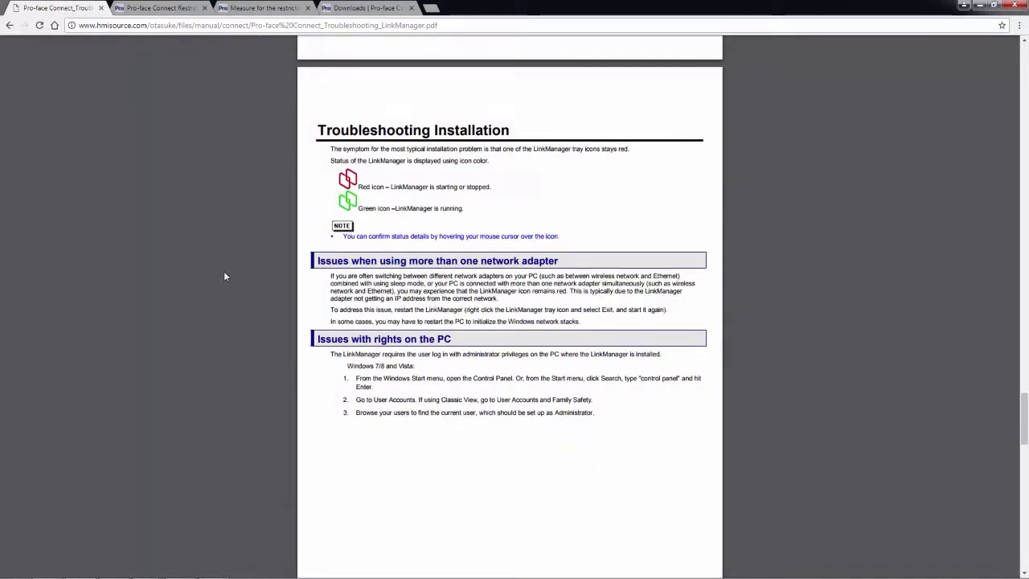
pyautogui.scroll(-3)
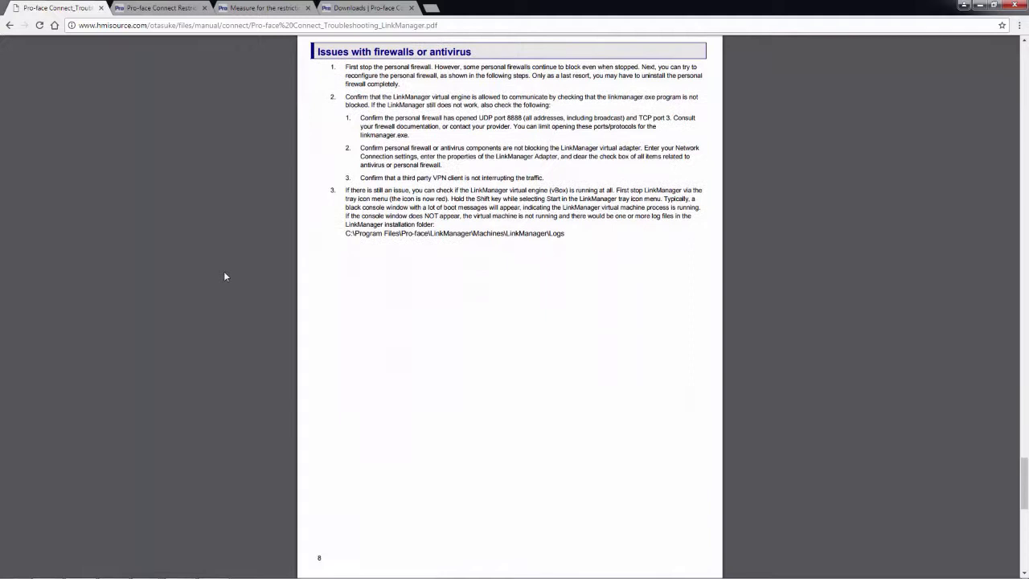
pyautogui.moveTo(642, 289)
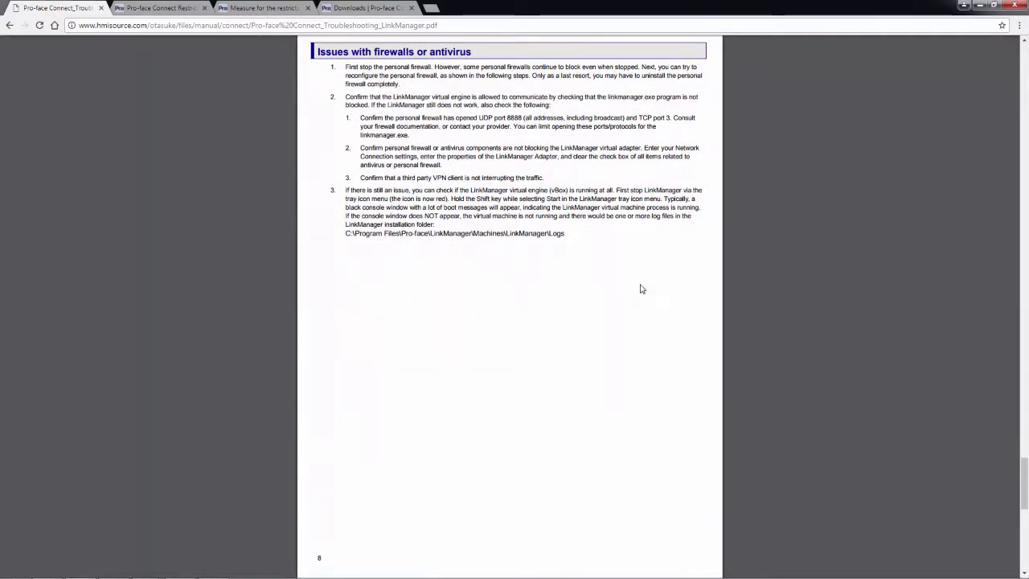
pyautogui.moveTo(233, 213)
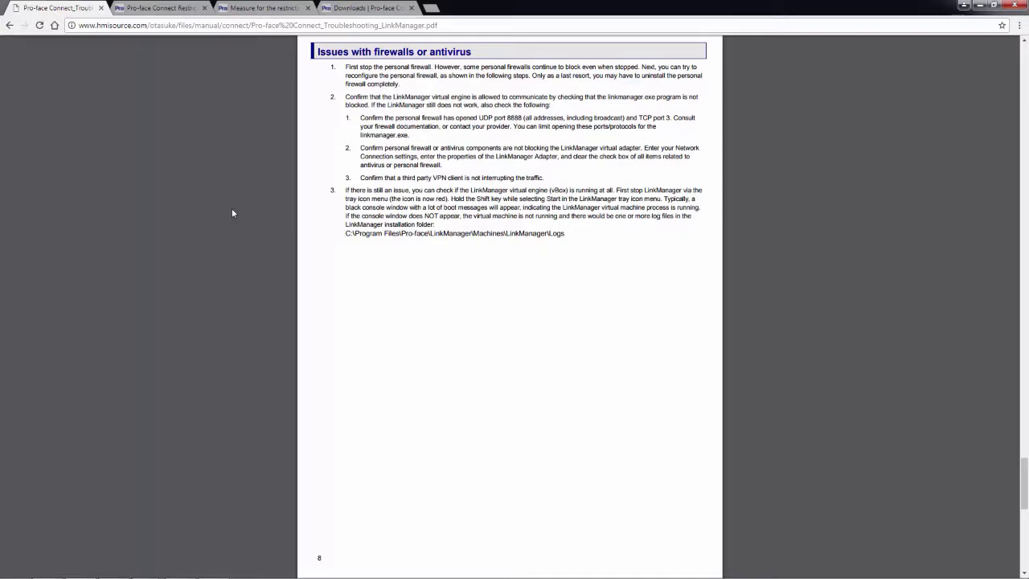
# - Open the 'Pro-face Connect - User Guide for Security Settings' PDF from the manuals list
pyautogui.scroll(-3)
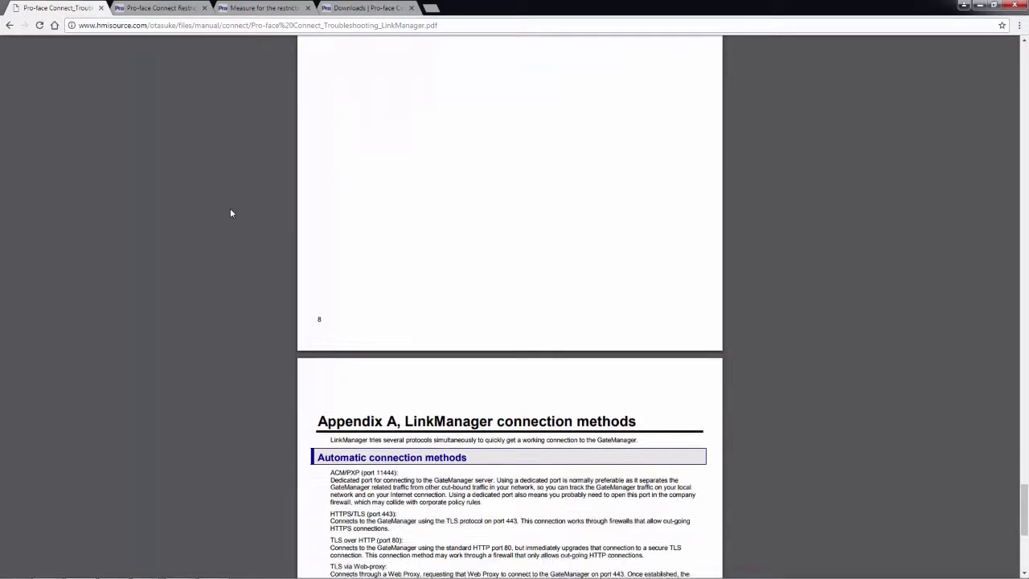
pyautogui.scroll(-3)
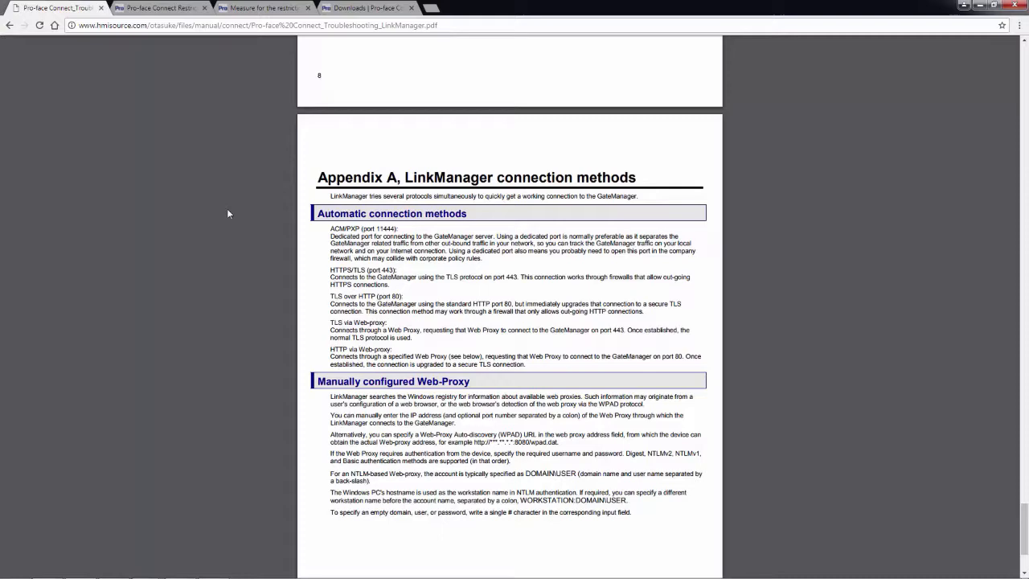
pyautogui.scroll(-3)
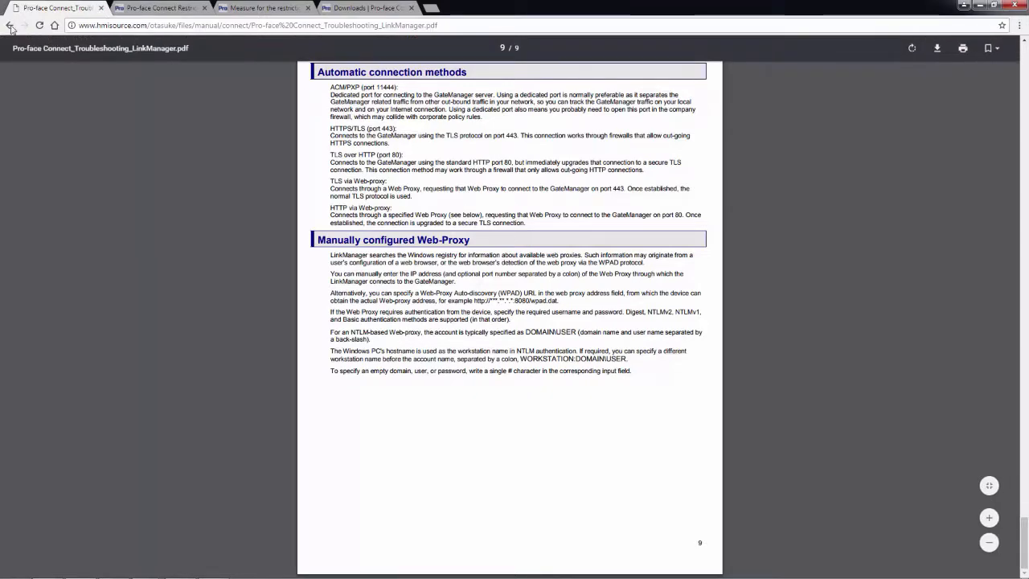
pyautogui.click(10, 25)
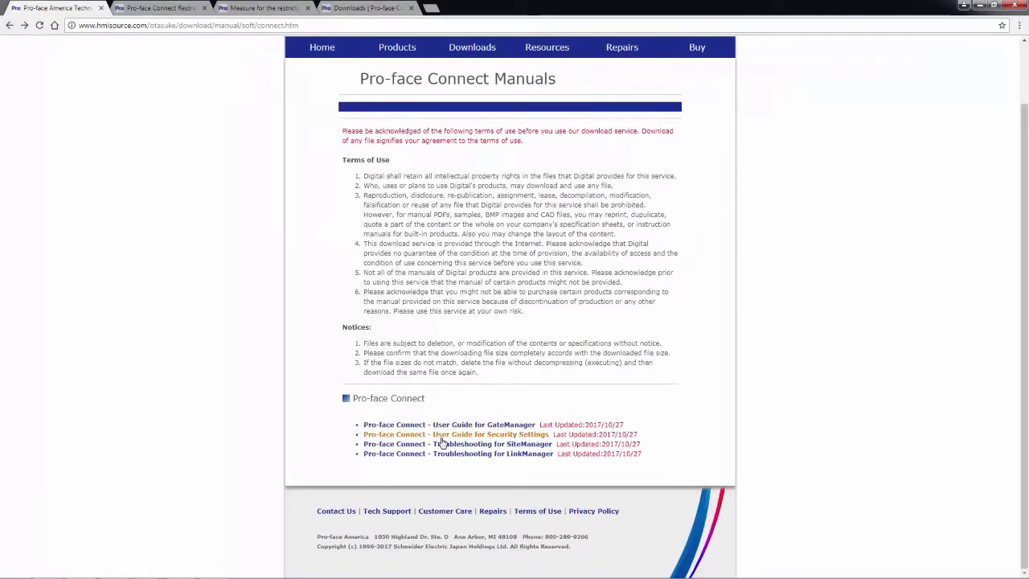
pyautogui.click(454, 434)
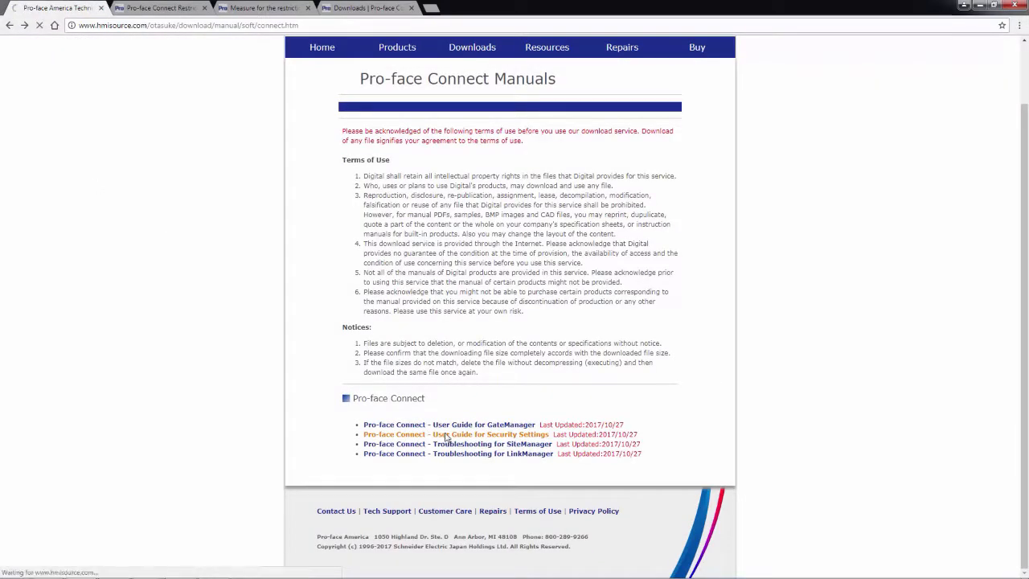
pyautogui.click(454, 434)
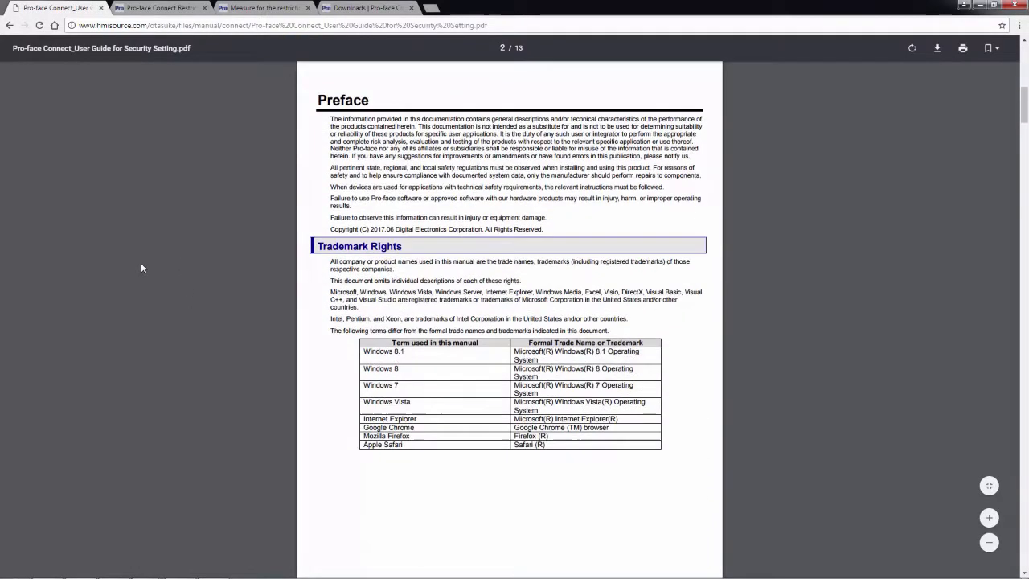
# - Scroll the security guide from page 2 to 'Password strength for accounts' on page 7
pyautogui.scroll(-3)
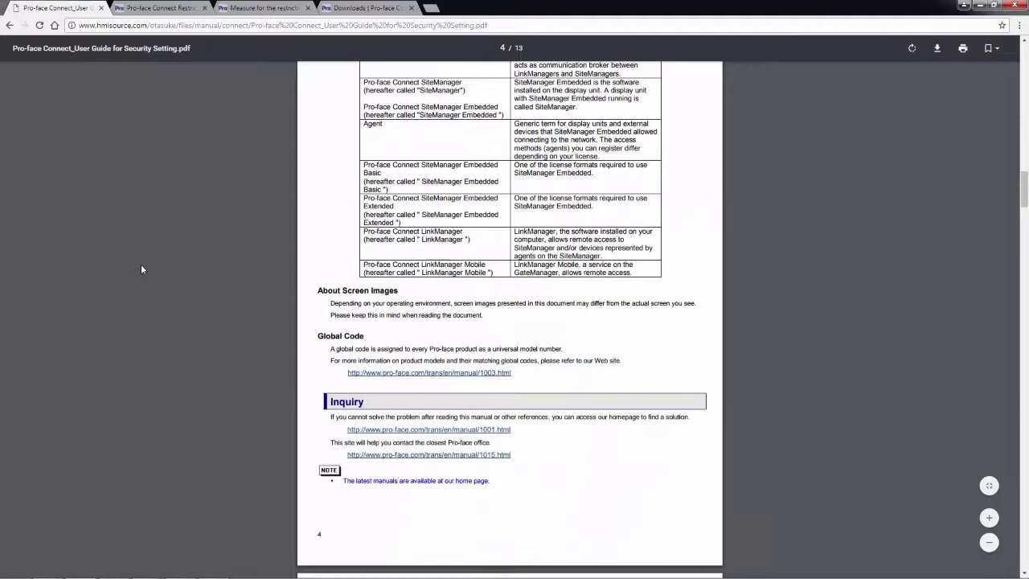
pyautogui.scroll(-3)
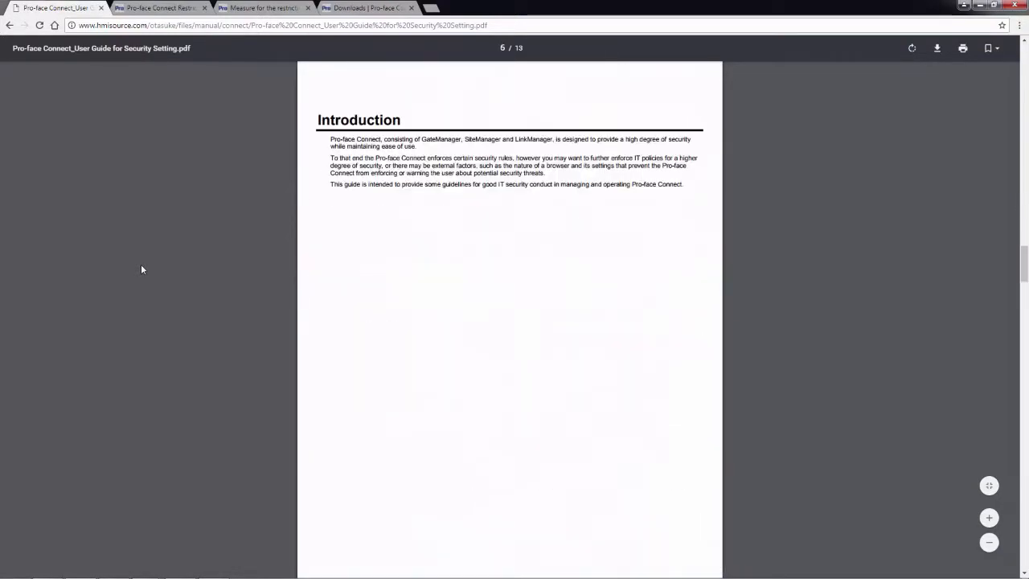
pyautogui.scroll(-3)
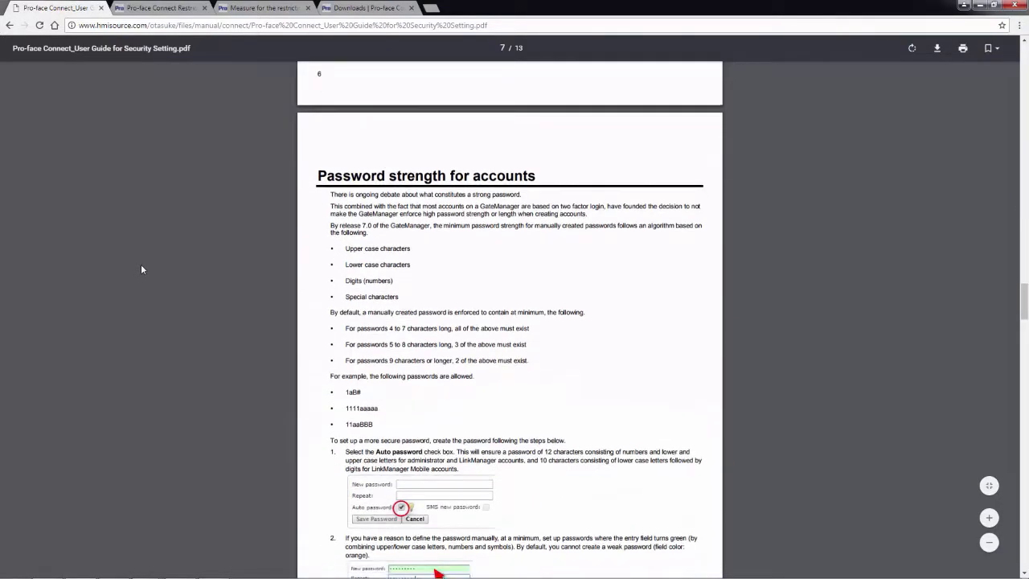
pyautogui.scroll(-3)
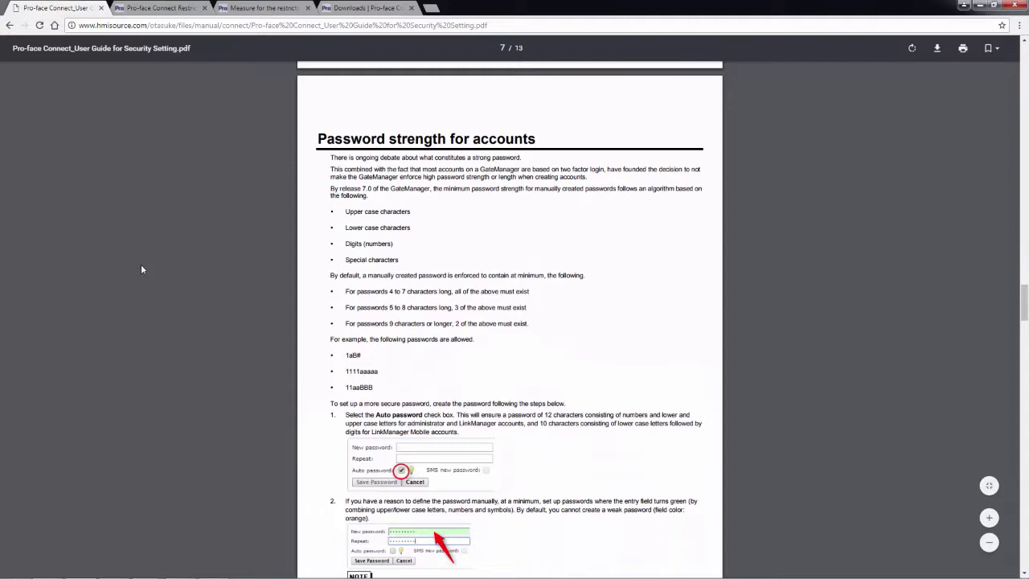
pyautogui.scroll(-3)
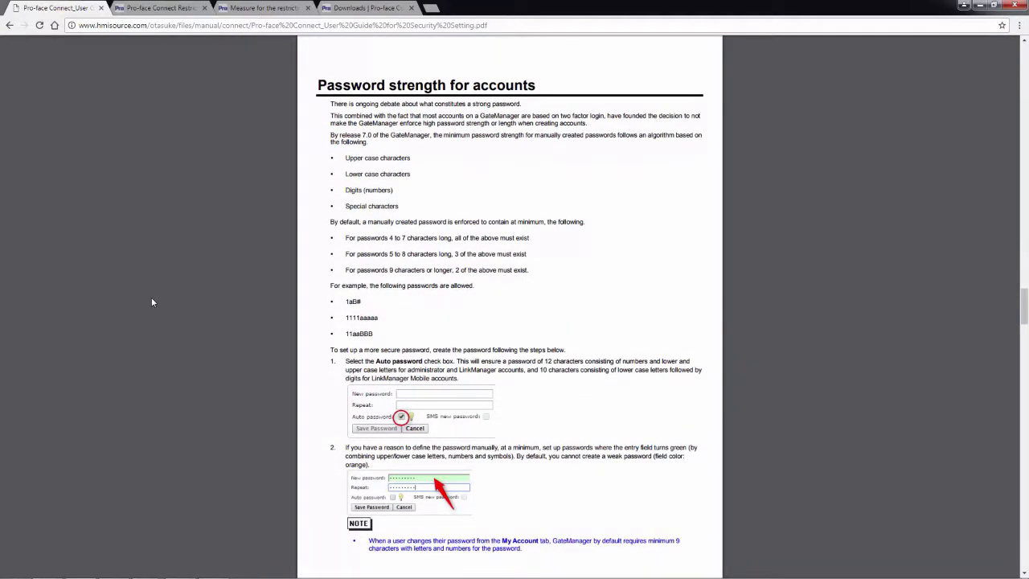
pyautogui.moveTo(158, 282)
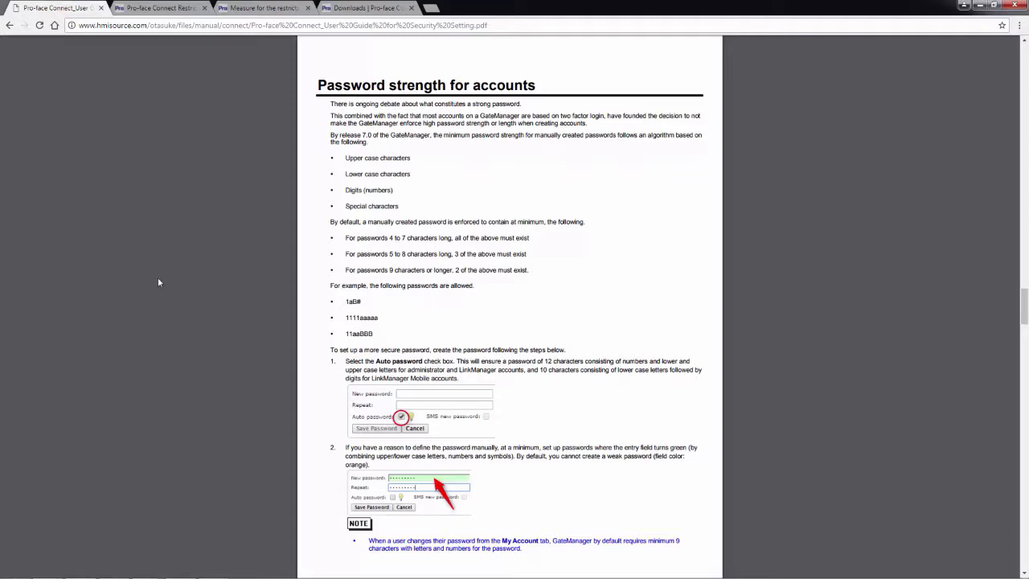
pyautogui.moveTo(233, 278)
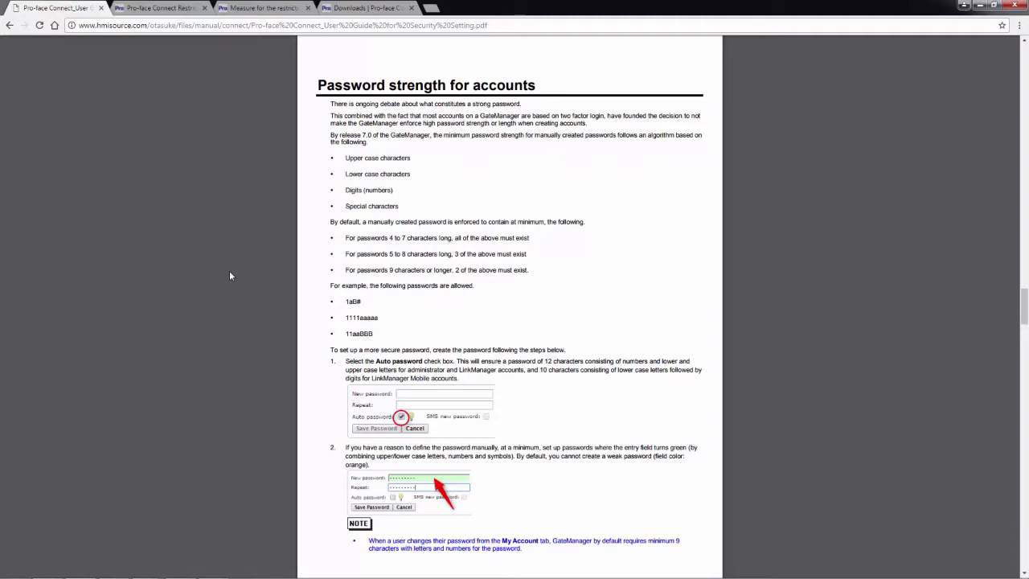
pyautogui.moveTo(203, 248)
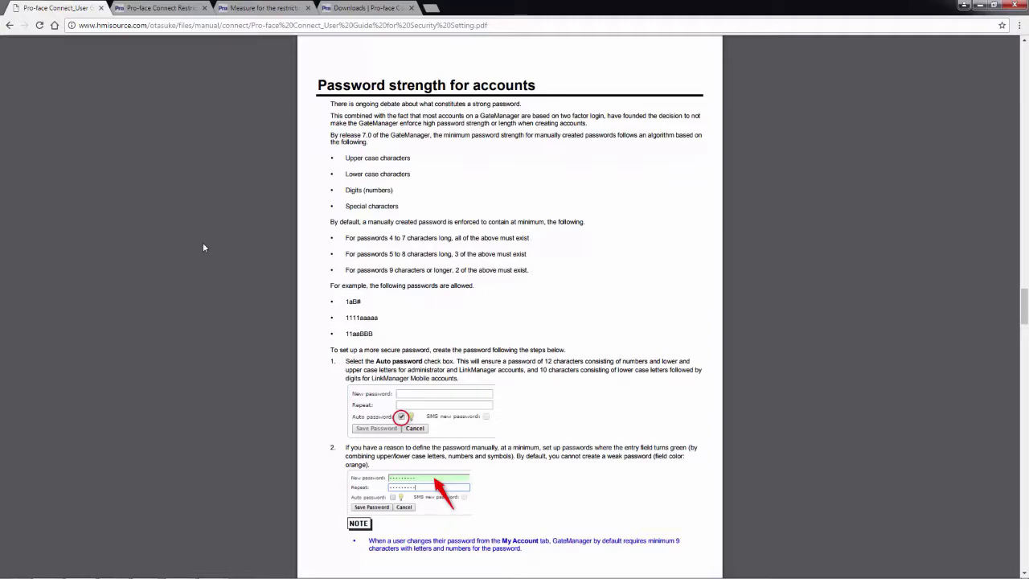
# - Skim pages 8–10 on X.509 administrators and LinkManager Mobile login
pyautogui.scroll(-3)
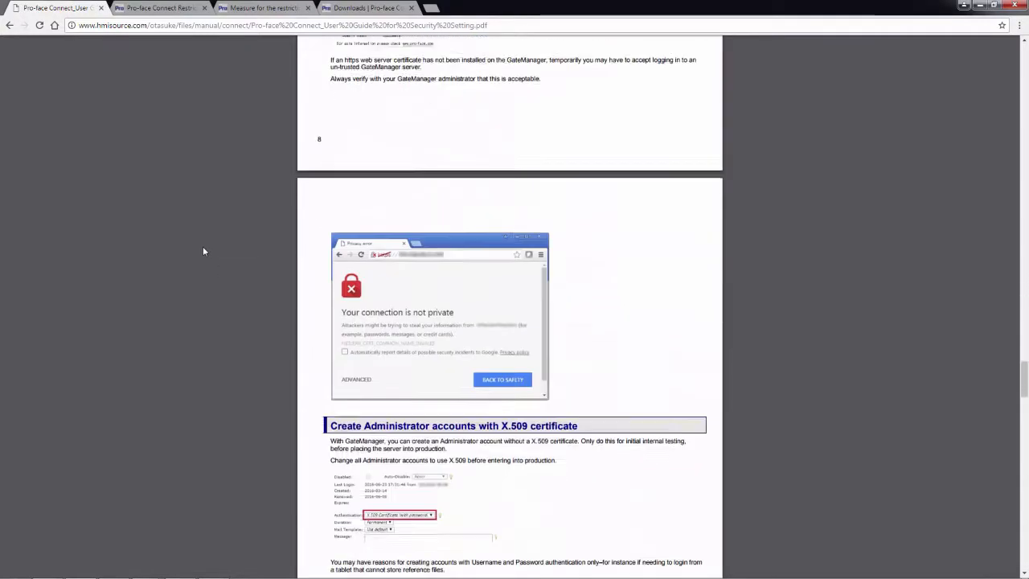
pyautogui.scroll(-3)
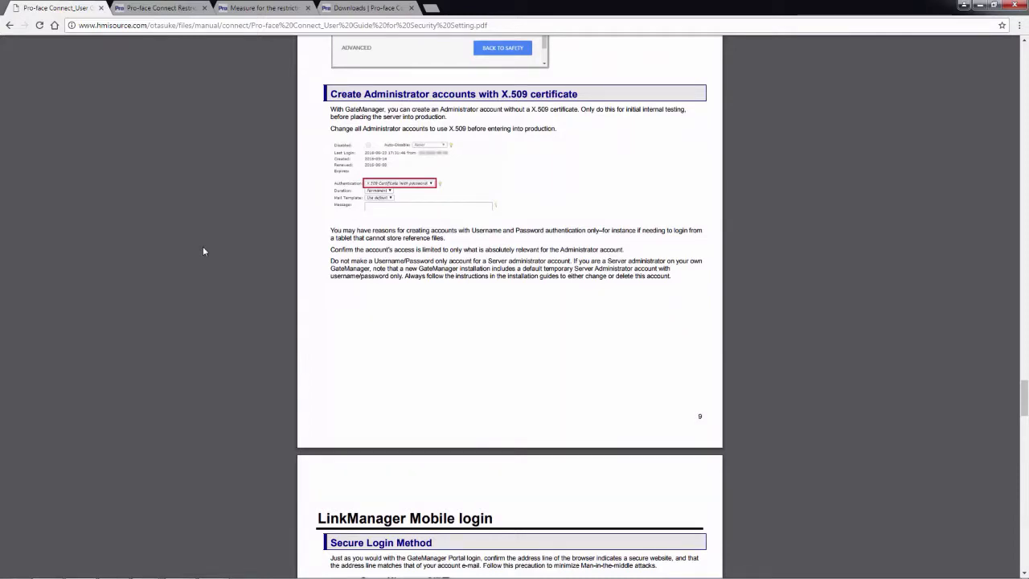
pyautogui.scroll(-3)
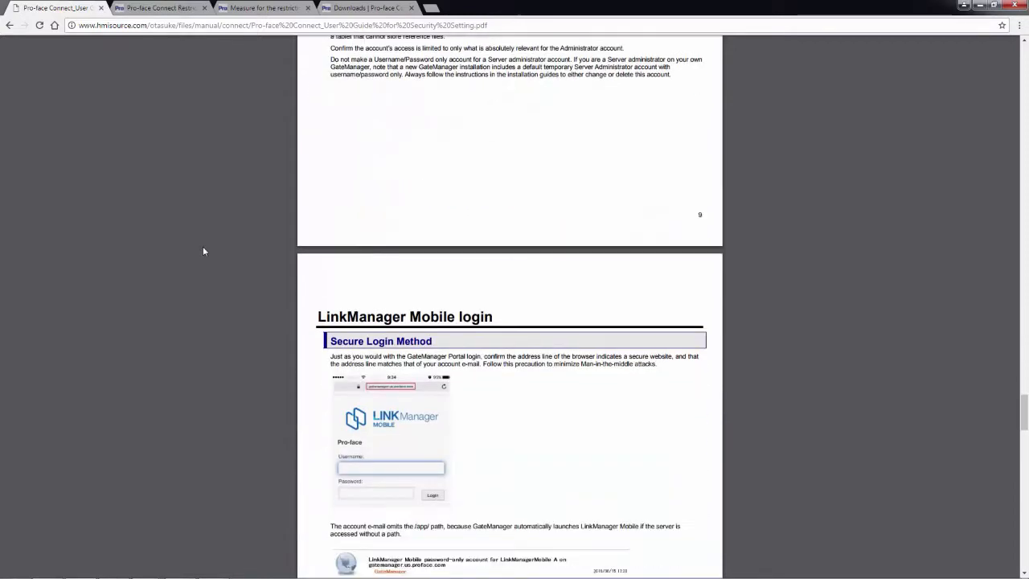
pyautogui.scroll(-3)
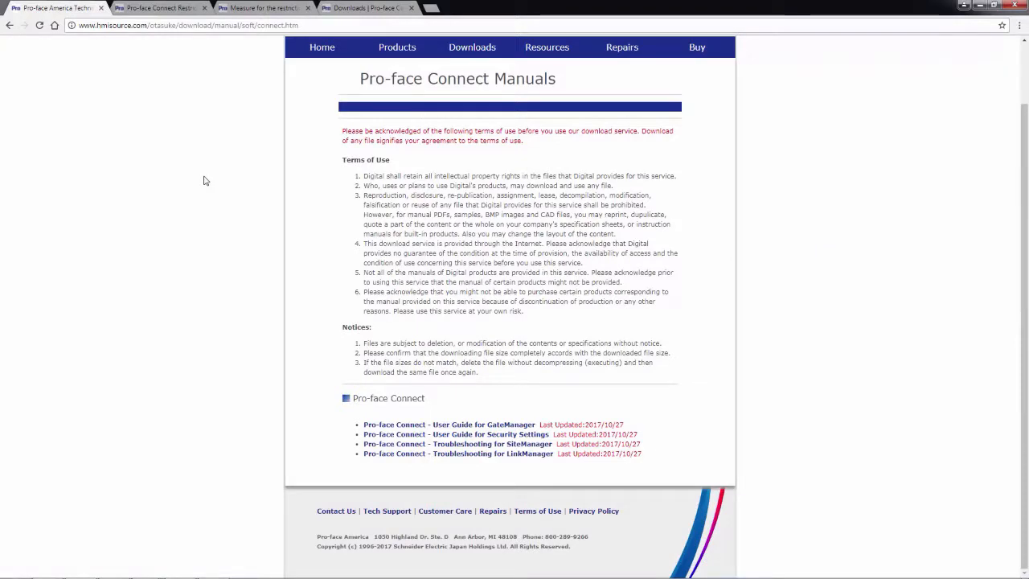
pyautogui.moveTo(156, 8)
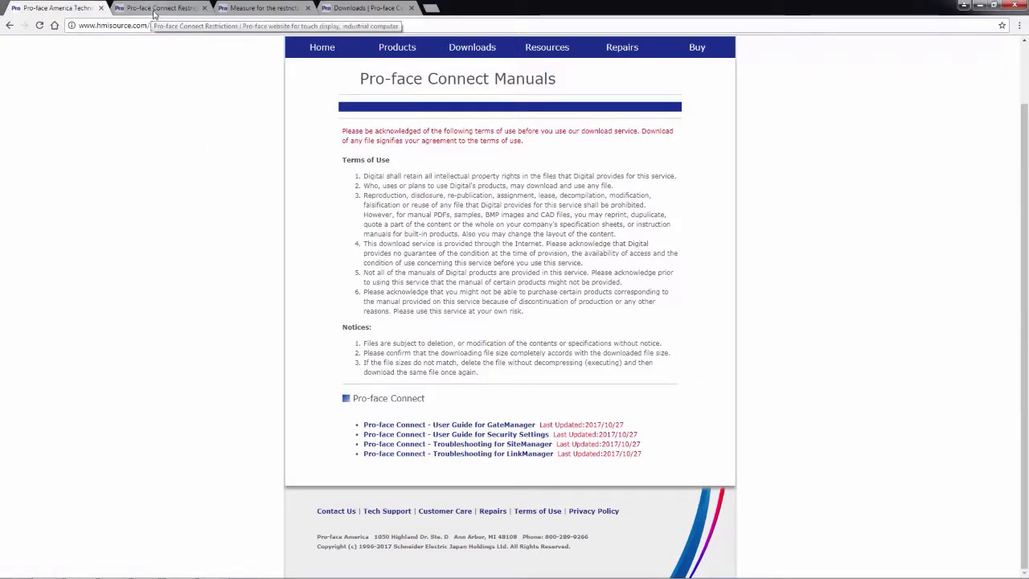
# - Switch to the Pro-face Connect Restrictions tab and scroll to the Pass-Through driver table
pyautogui.click(161, 7)
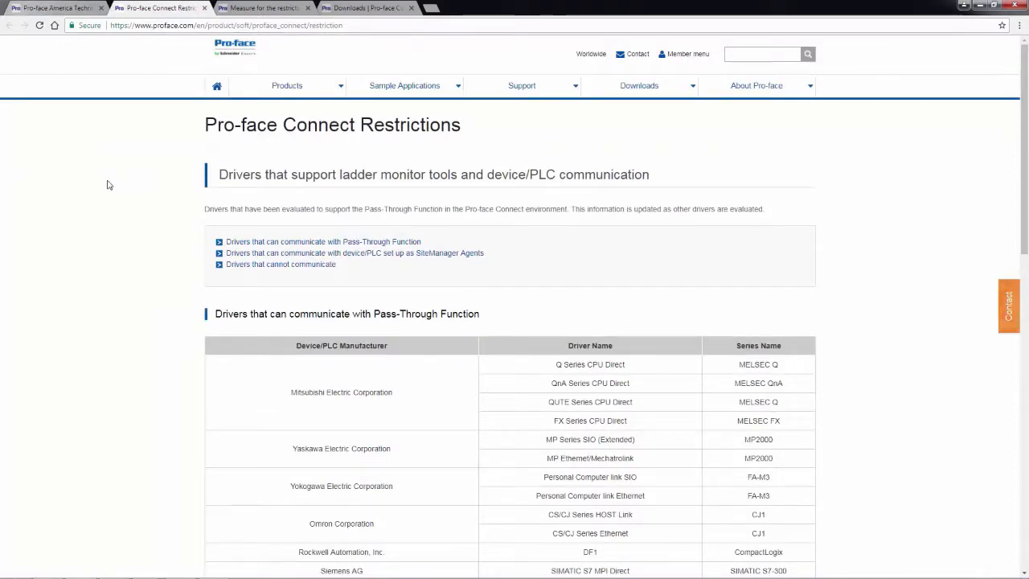
pyautogui.moveTo(105, 174)
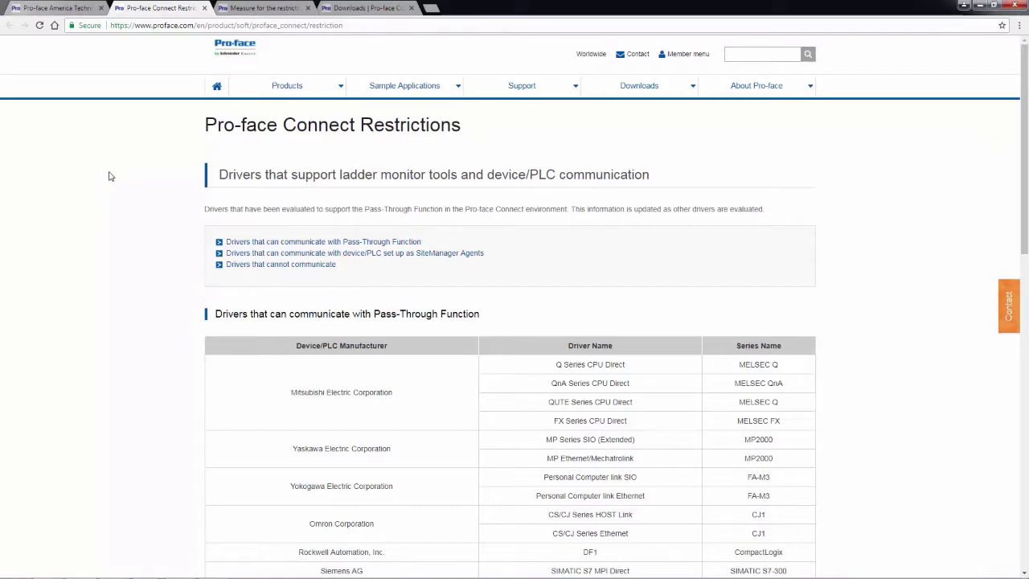
pyautogui.scroll(-3)
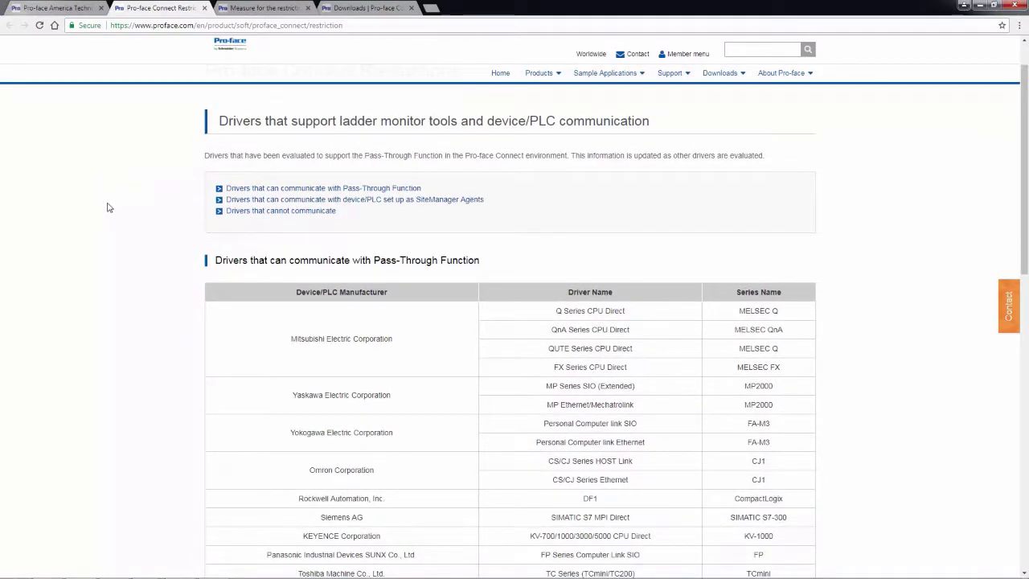
pyautogui.scroll(-3)
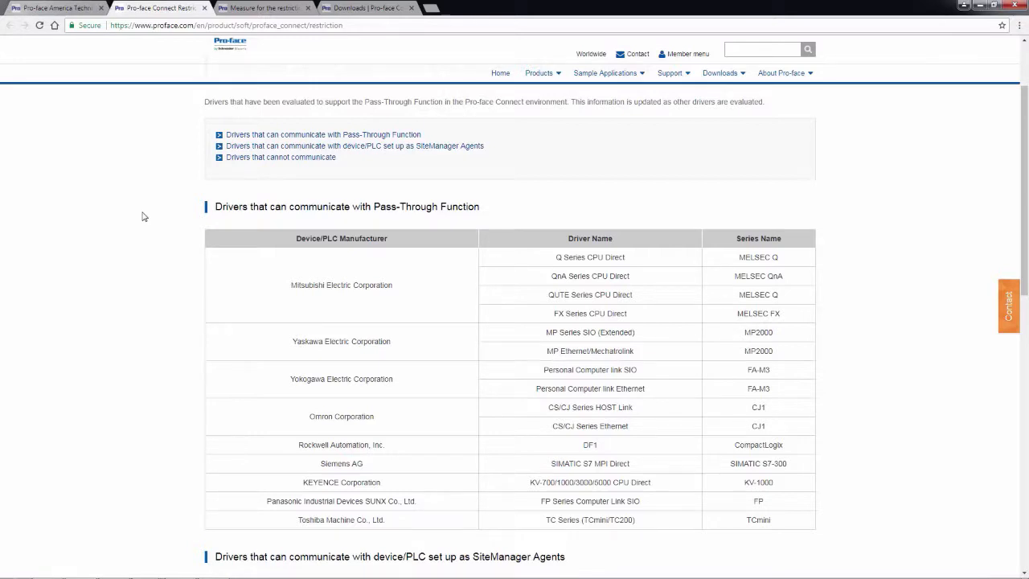
# - Scroll through SiteManager Agent drivers and non-communicating drivers to the Pro-Server EX actions
pyautogui.scroll(-3)
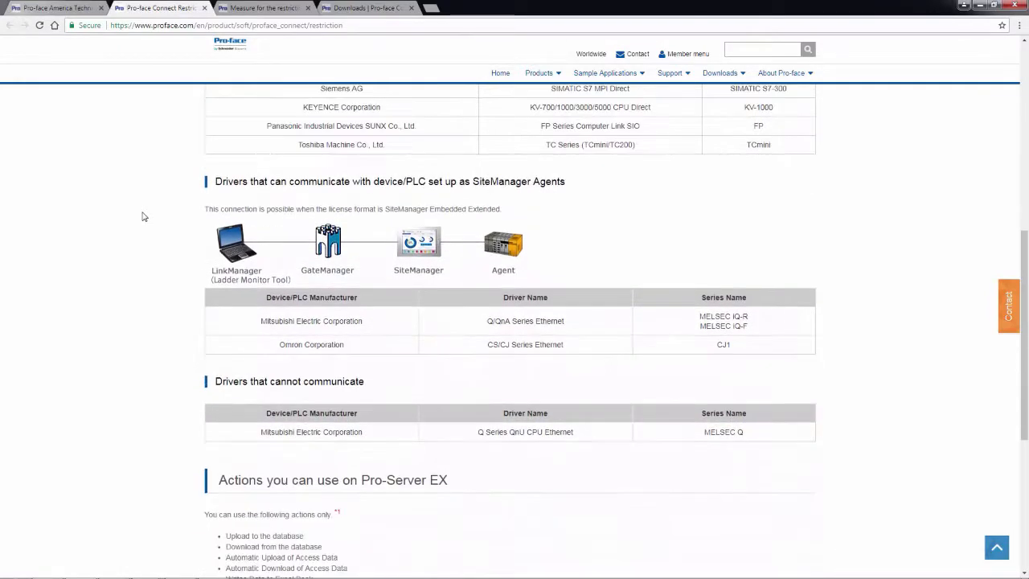
pyautogui.scroll(-3)
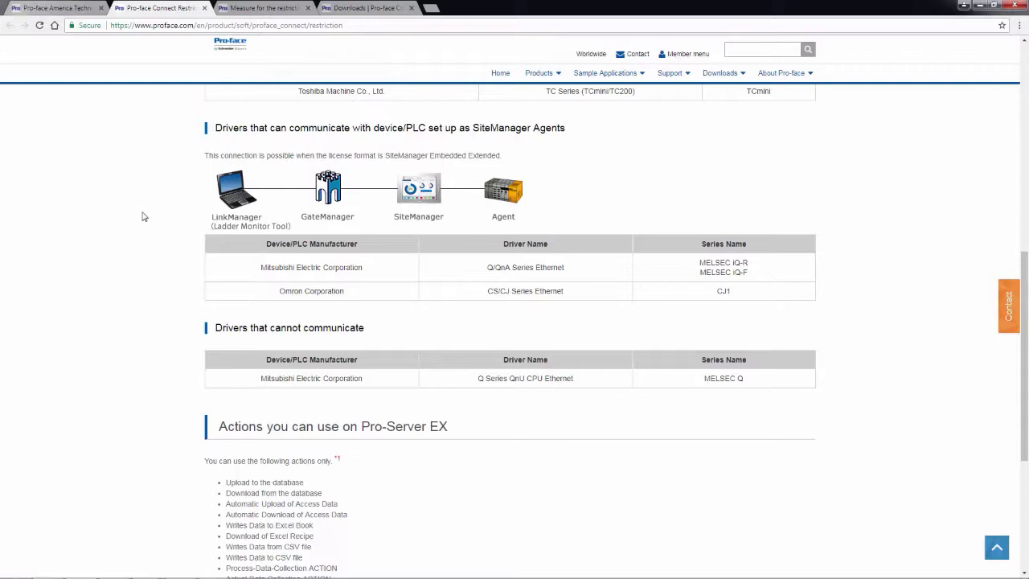
pyautogui.scroll(-3)
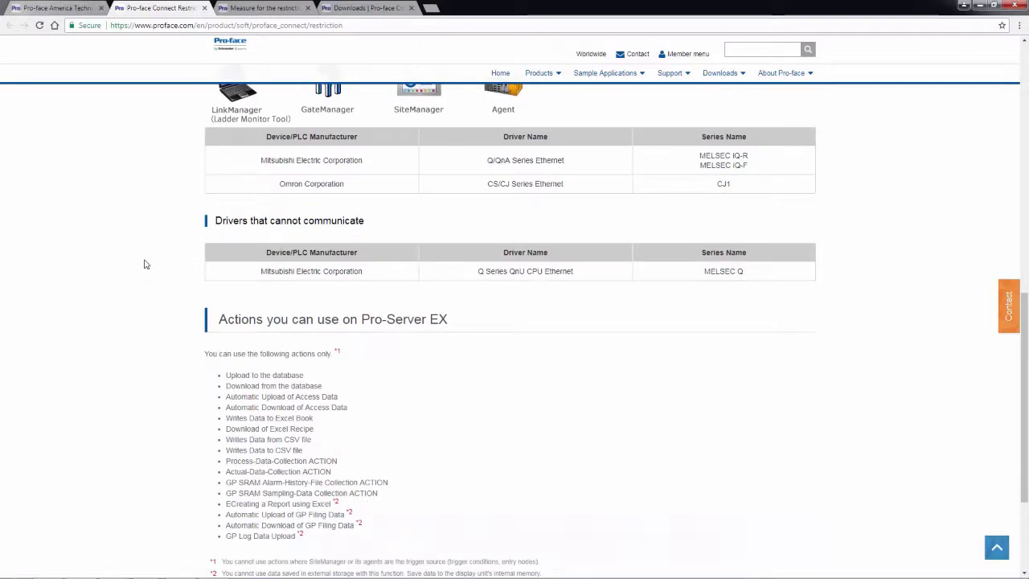
pyautogui.scroll(-3)
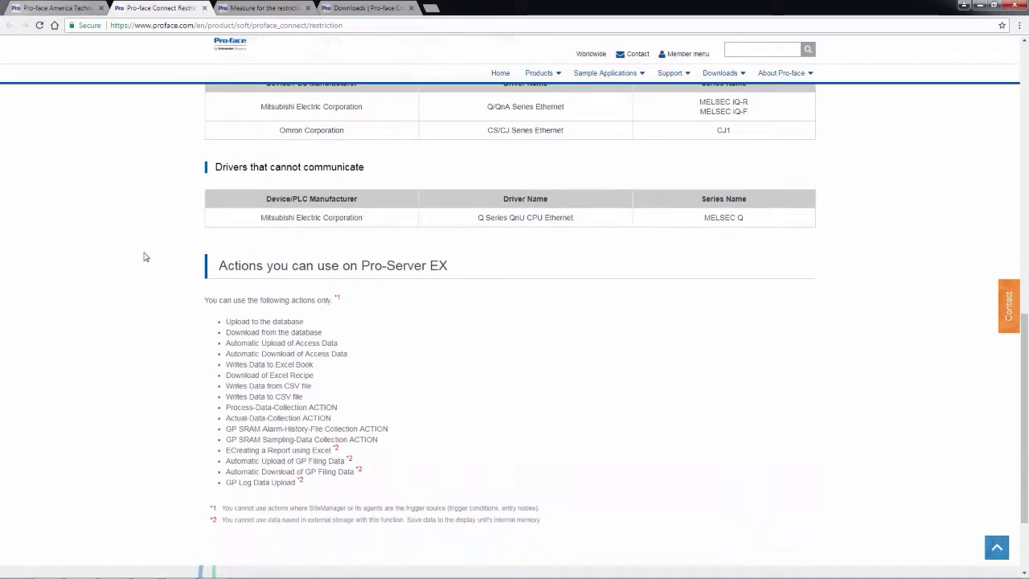
pyautogui.scroll(-3)
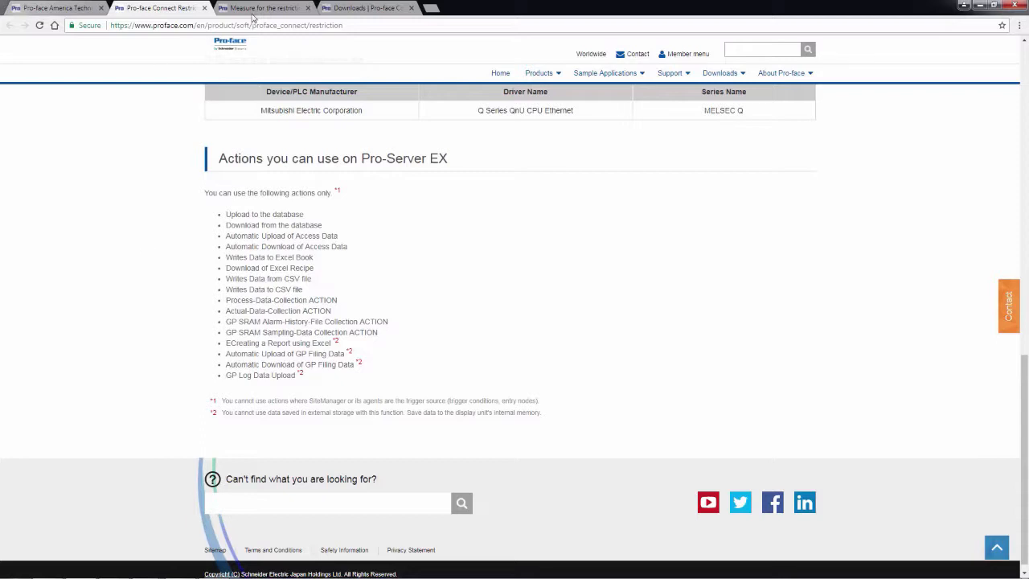
# - Switch to the Measure for the restriction tab and scroll to step 3, Custom Settings '-X'
pyautogui.click(261, 7)
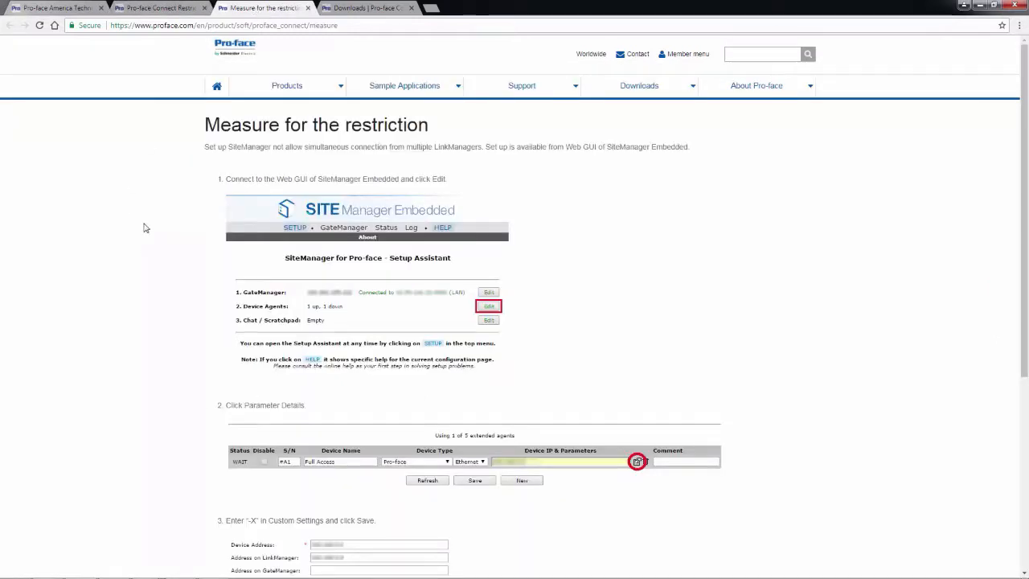
pyautogui.moveTo(181, 384)
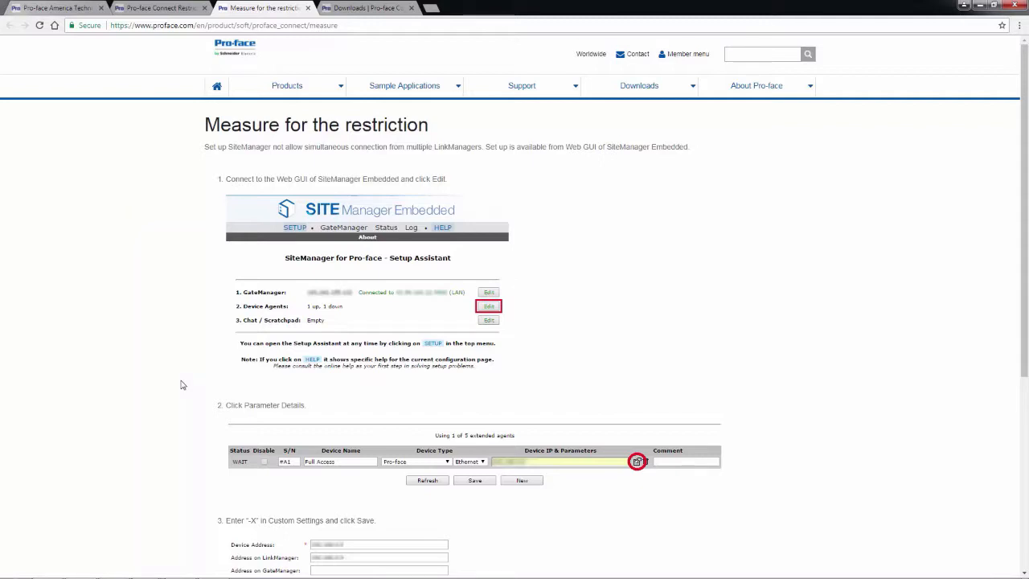
pyautogui.moveTo(191, 368)
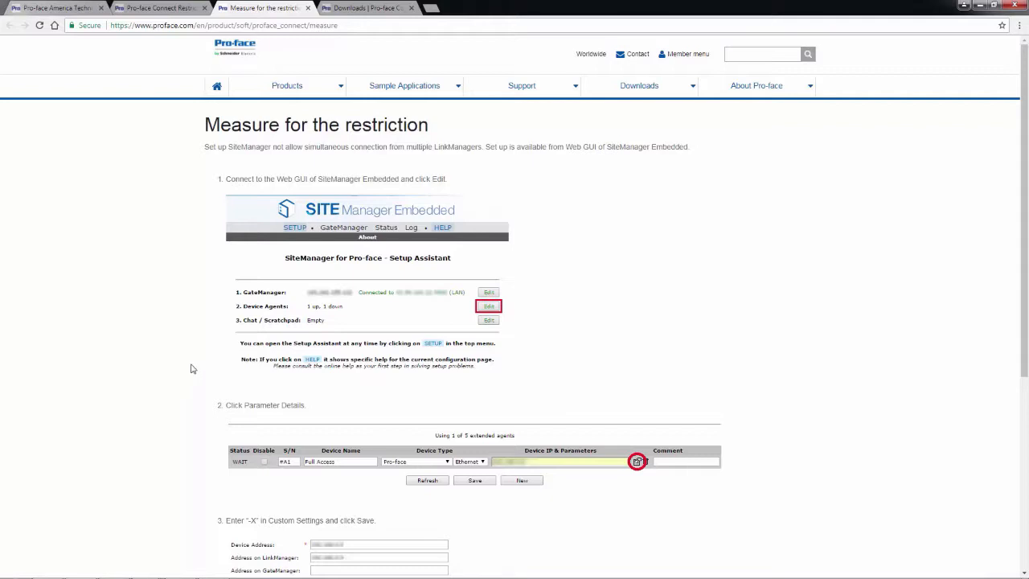
pyautogui.moveTo(189, 320)
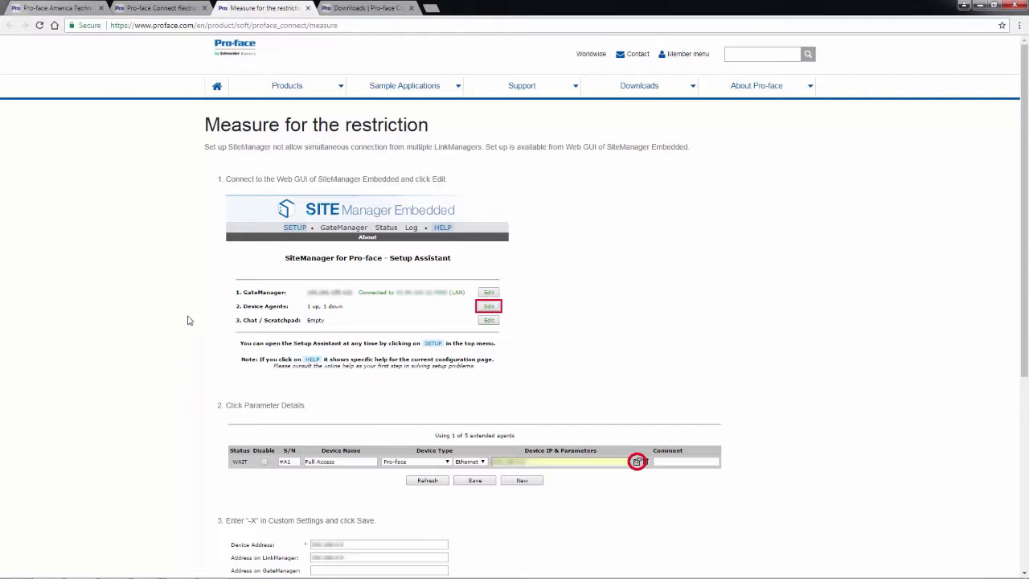
pyautogui.moveTo(171, 304)
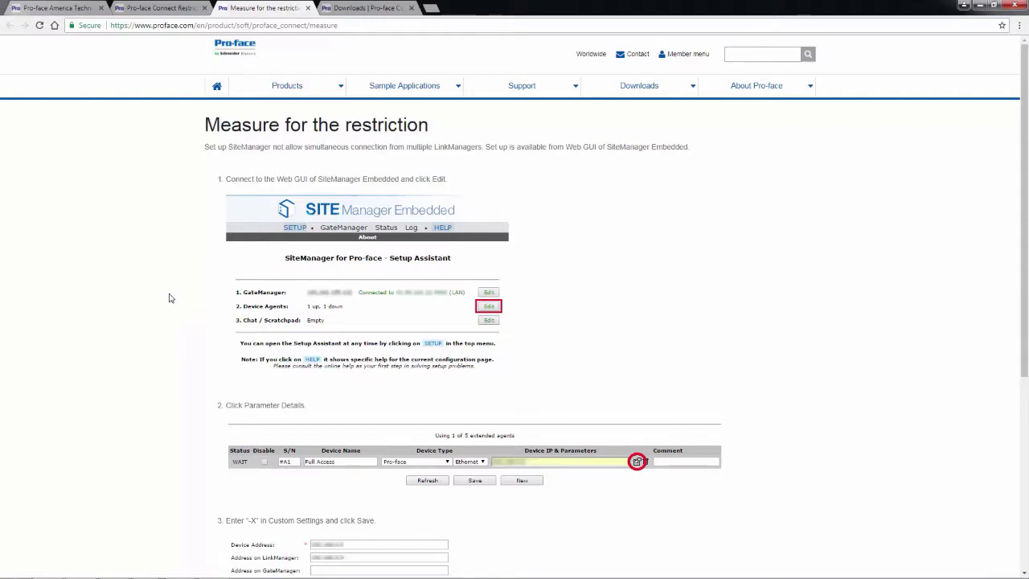
pyautogui.scroll(-3)
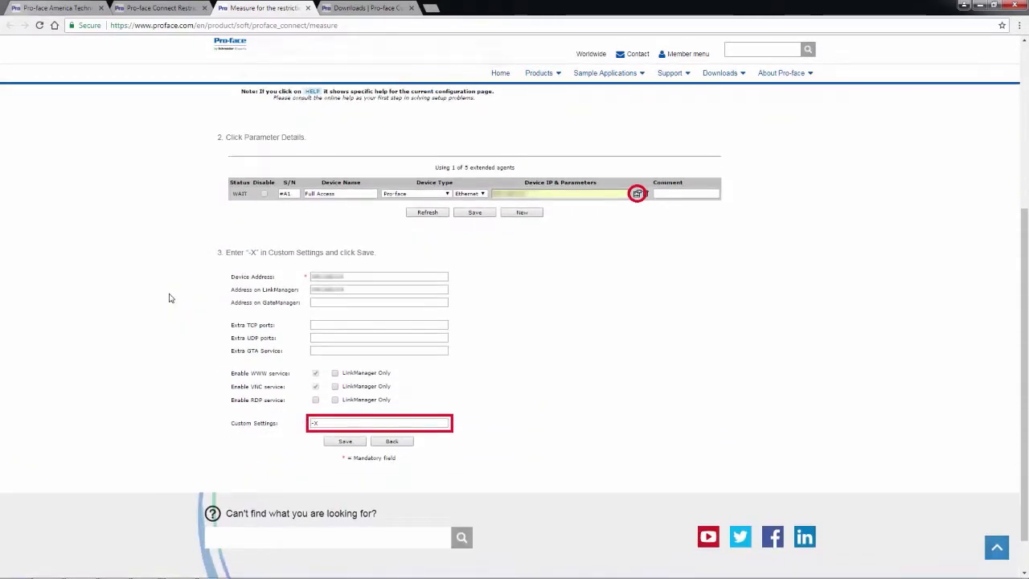